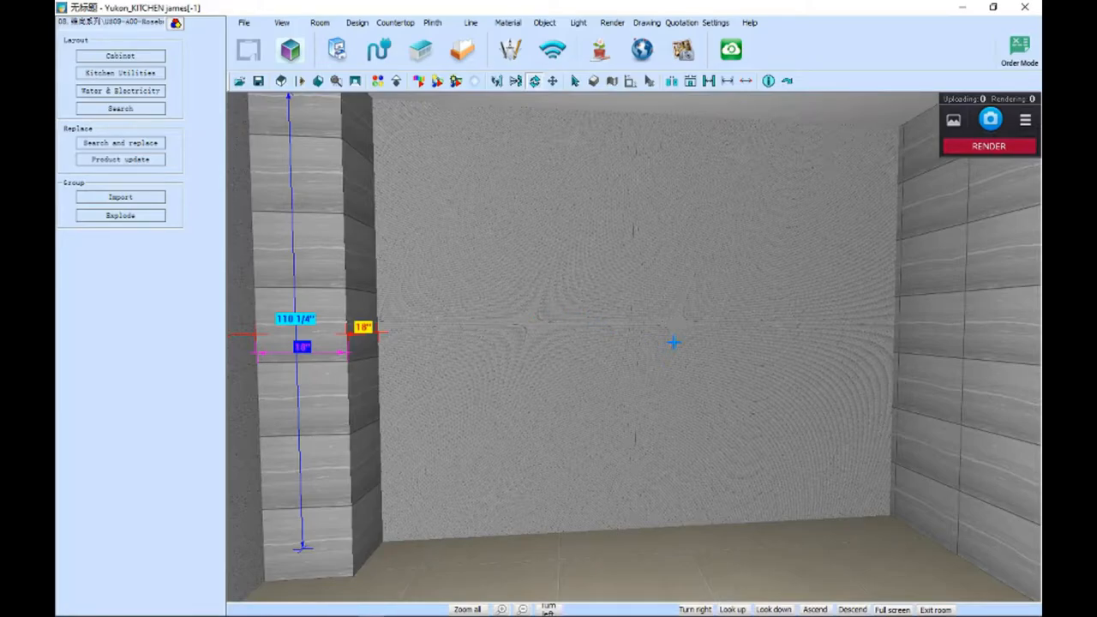
pyautogui.moveTo(508, 294)
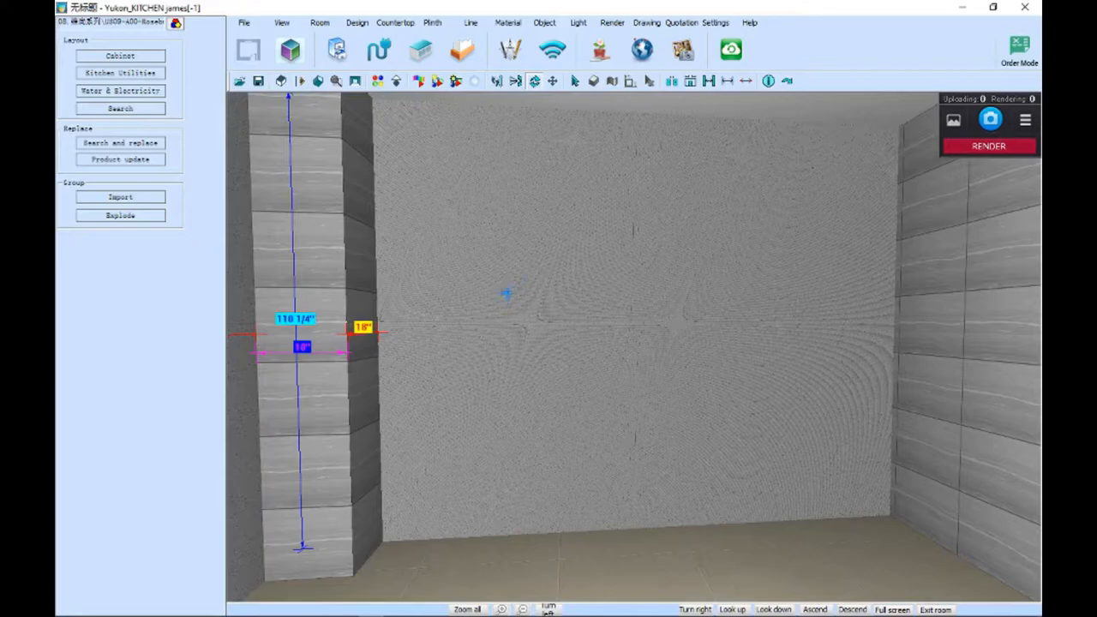
pyautogui.moveTo(450, 261)
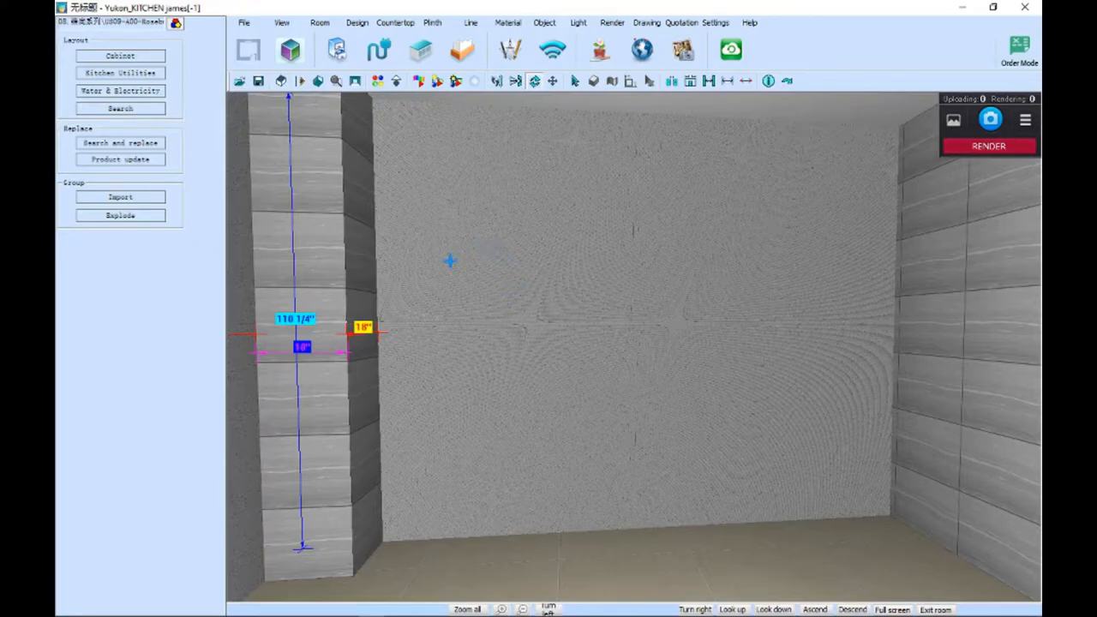
pyautogui.moveTo(365, 217)
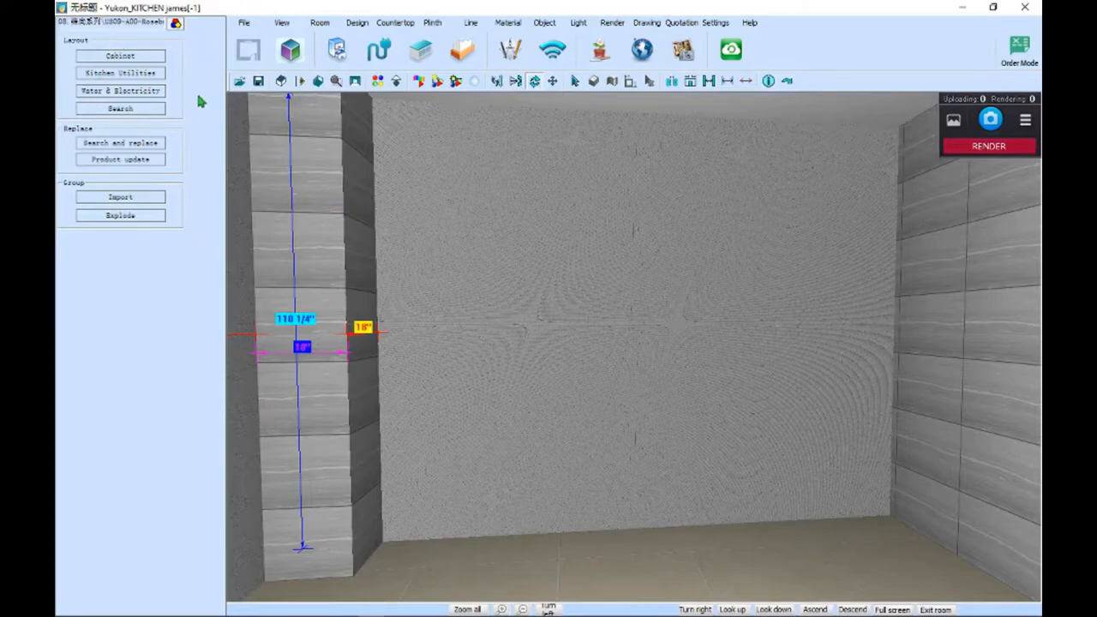
# Open the cabinet catalogue, preview Wall, Tall and Others categories, then return to Base Unit.
pyautogui.click(120, 55)
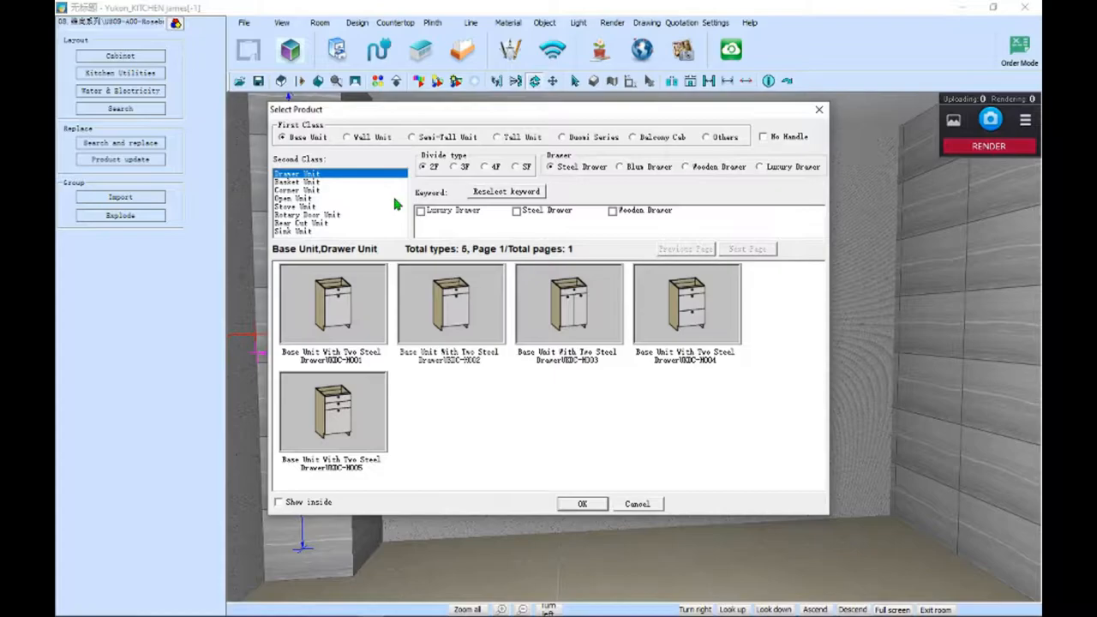
pyautogui.moveTo(328, 157)
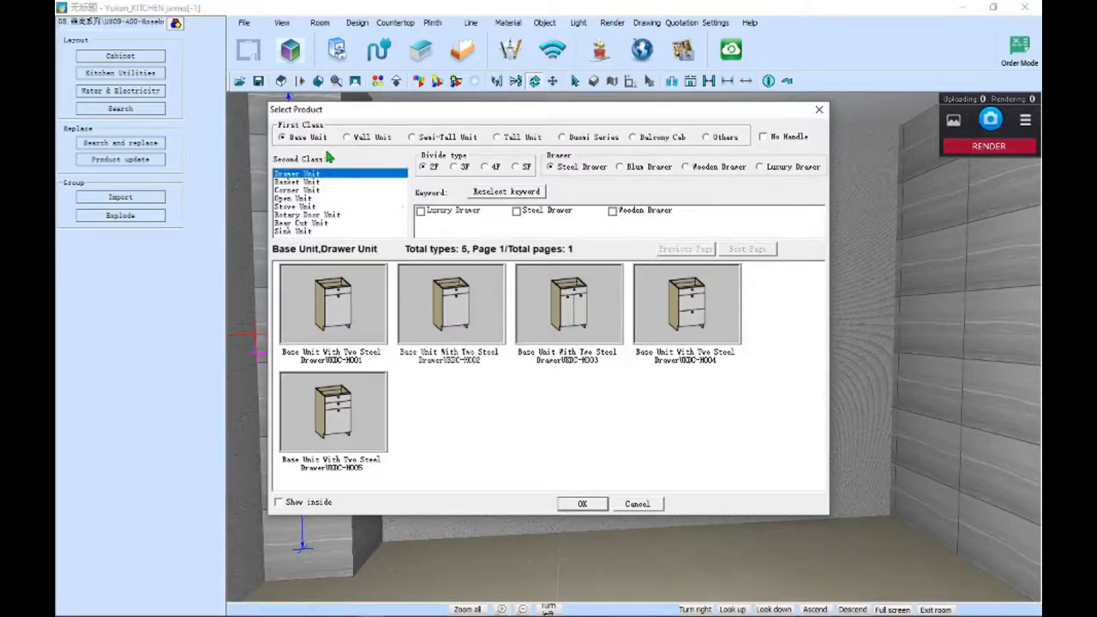
pyautogui.moveTo(296, 154)
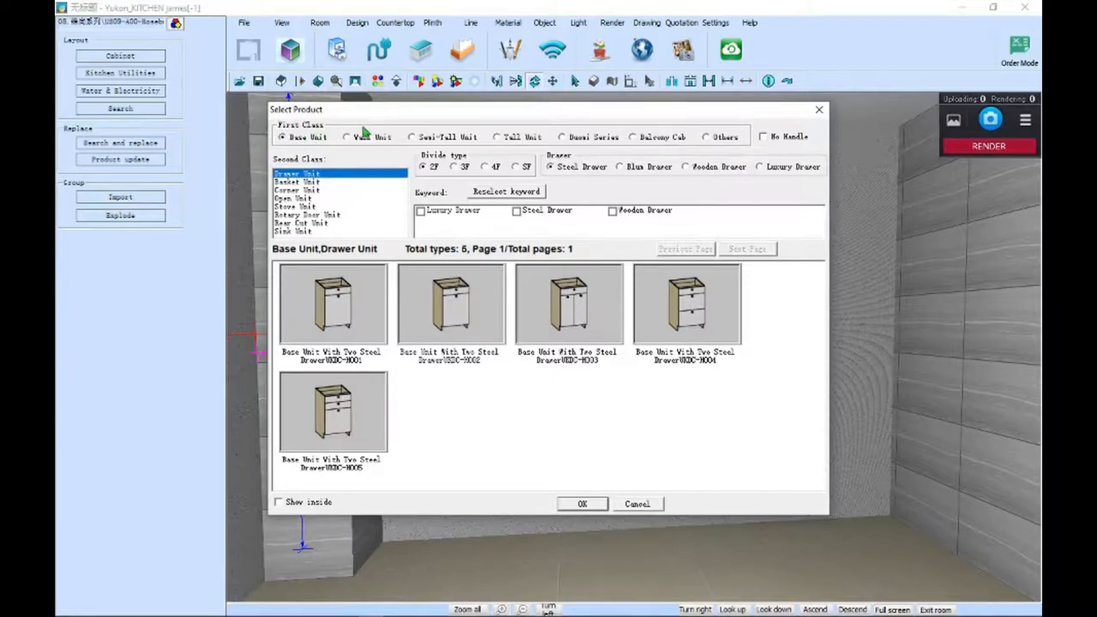
pyautogui.click(346, 137)
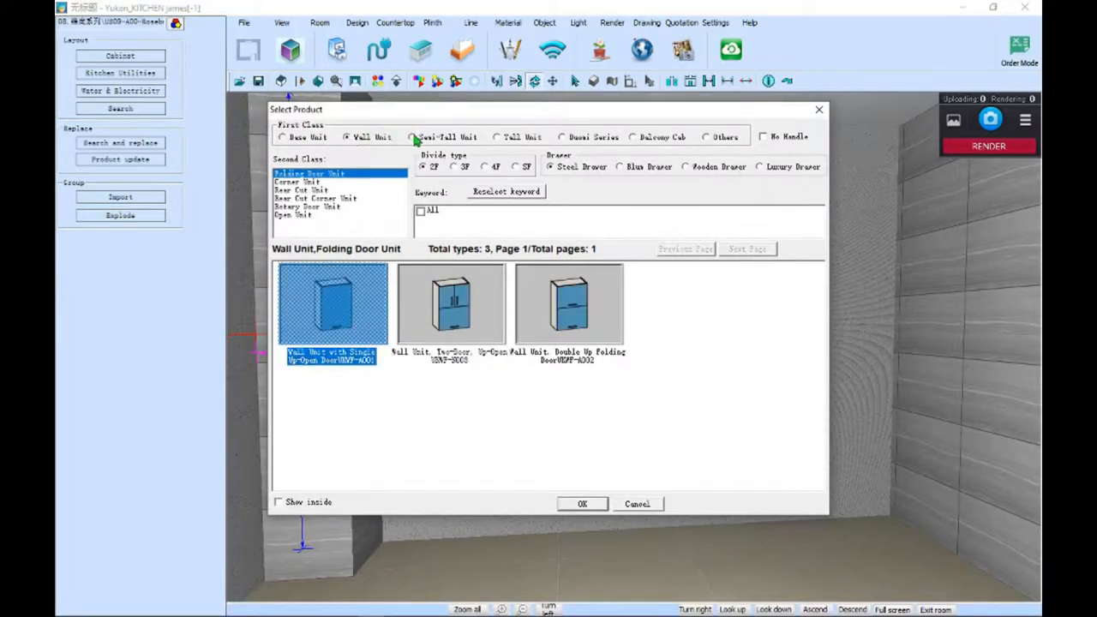
pyautogui.click(503, 137)
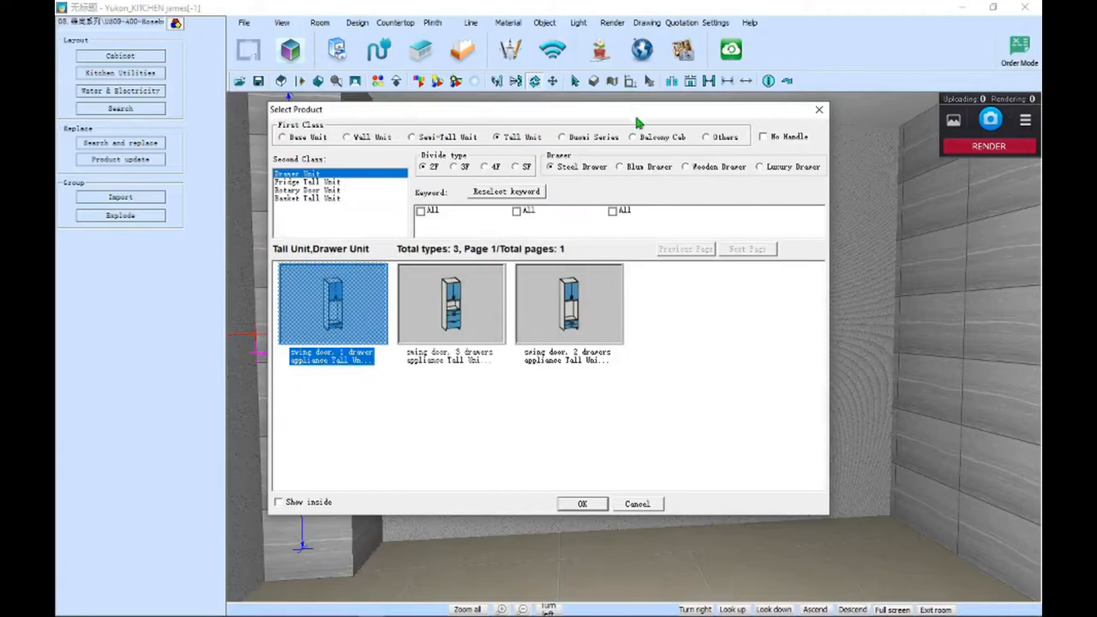
pyautogui.click(707, 137)
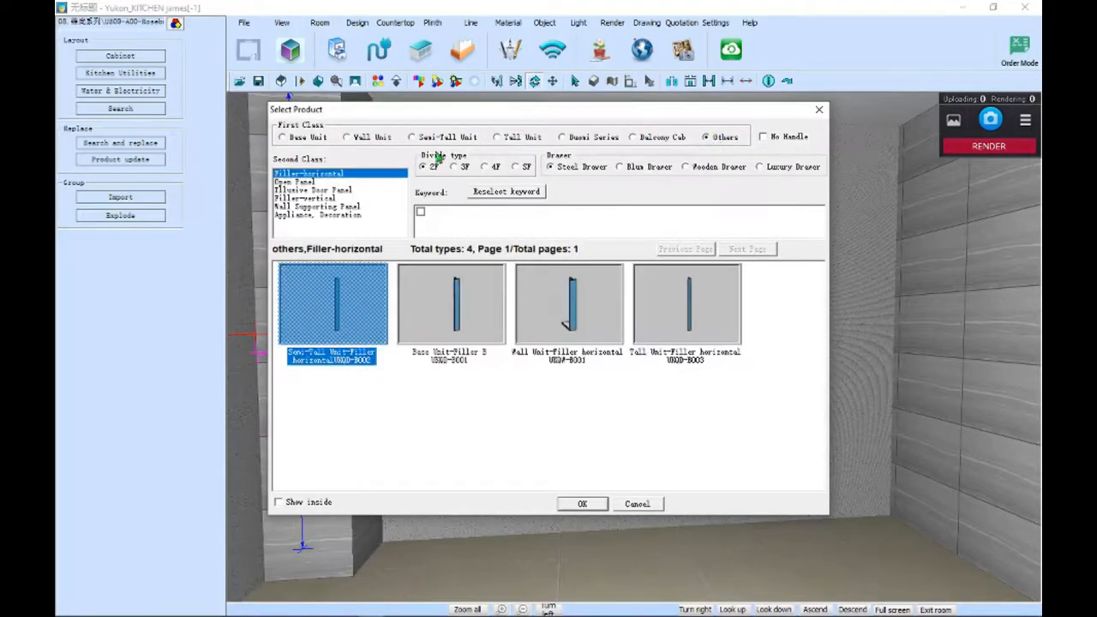
pyautogui.click(282, 137)
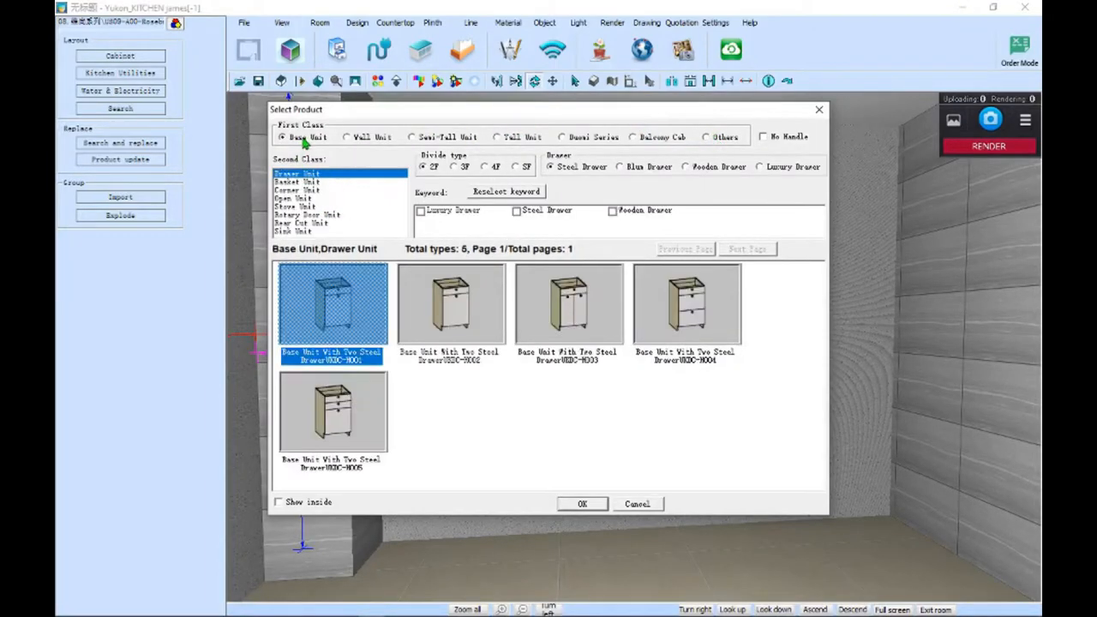
pyautogui.moveTo(337, 178)
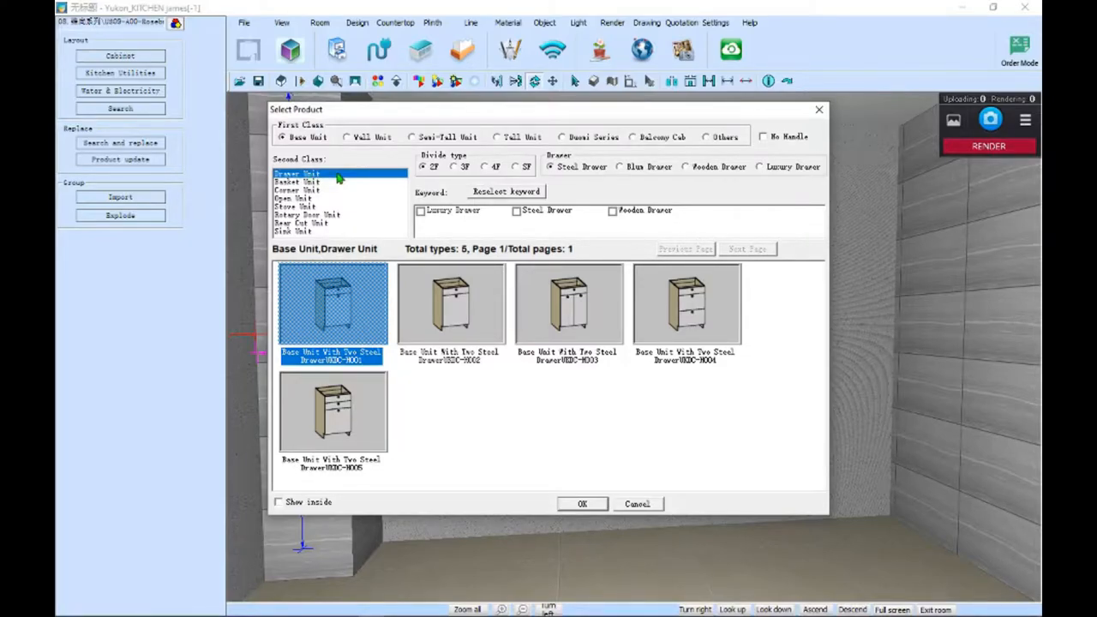
pyautogui.click(582, 503)
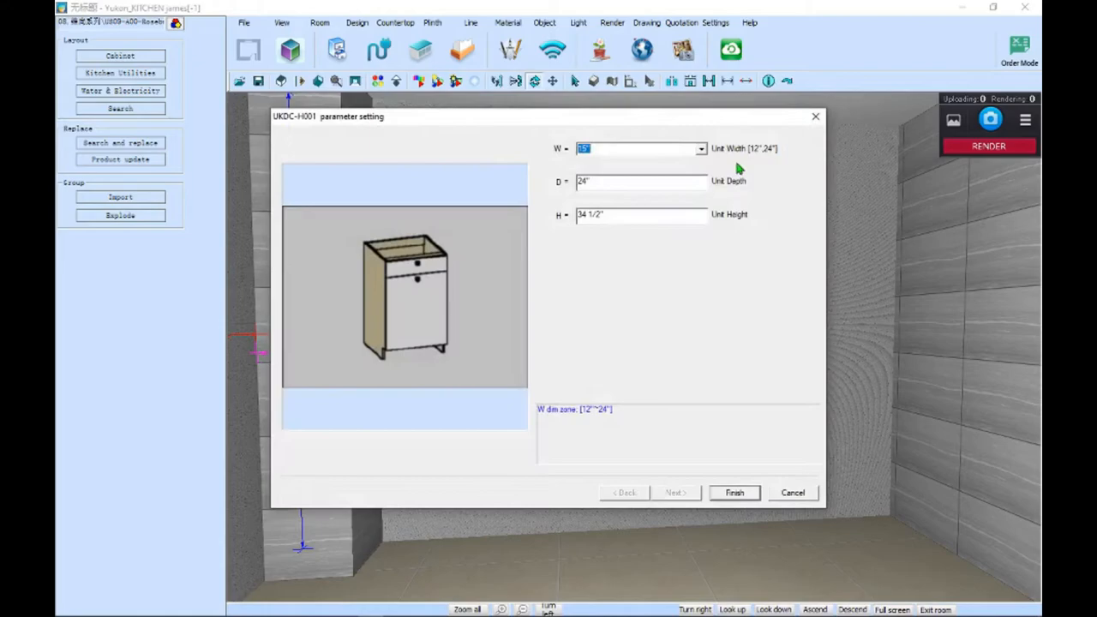
pyautogui.moveTo(767, 152)
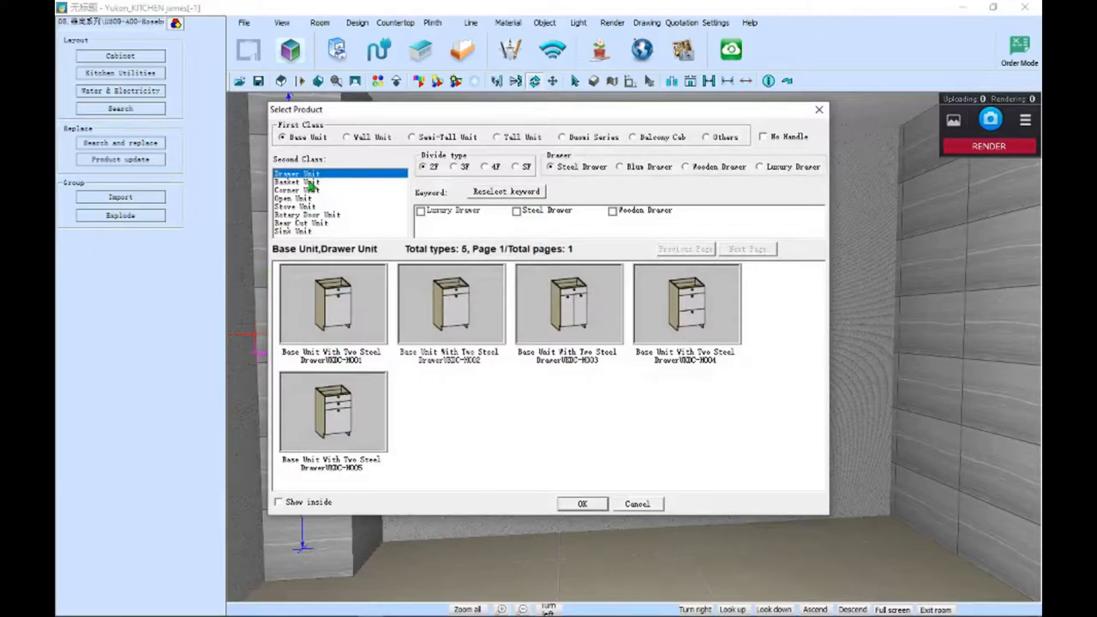
# Browse the basket, corner (both pages), open and stove base unit lists.
pyautogui.click(296, 182)
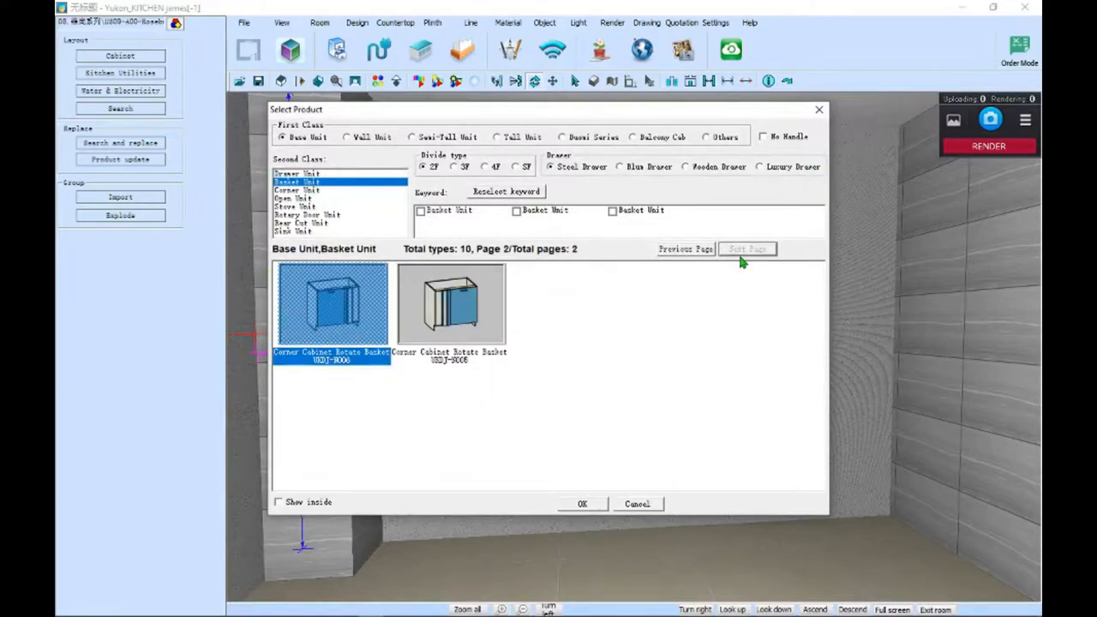
pyautogui.click(297, 189)
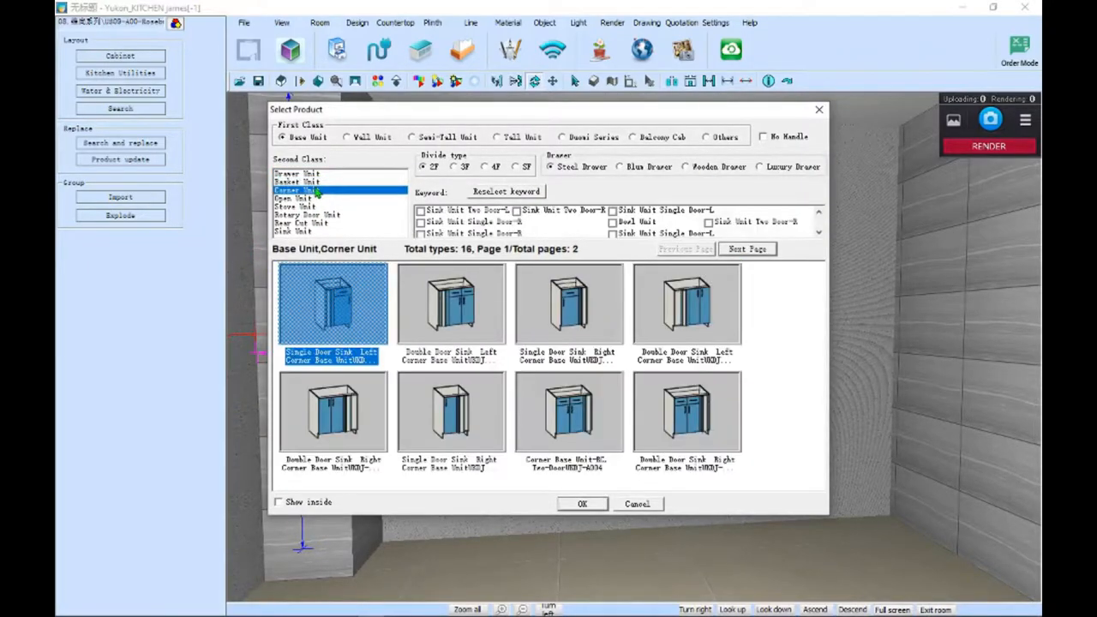
pyautogui.click(745, 249)
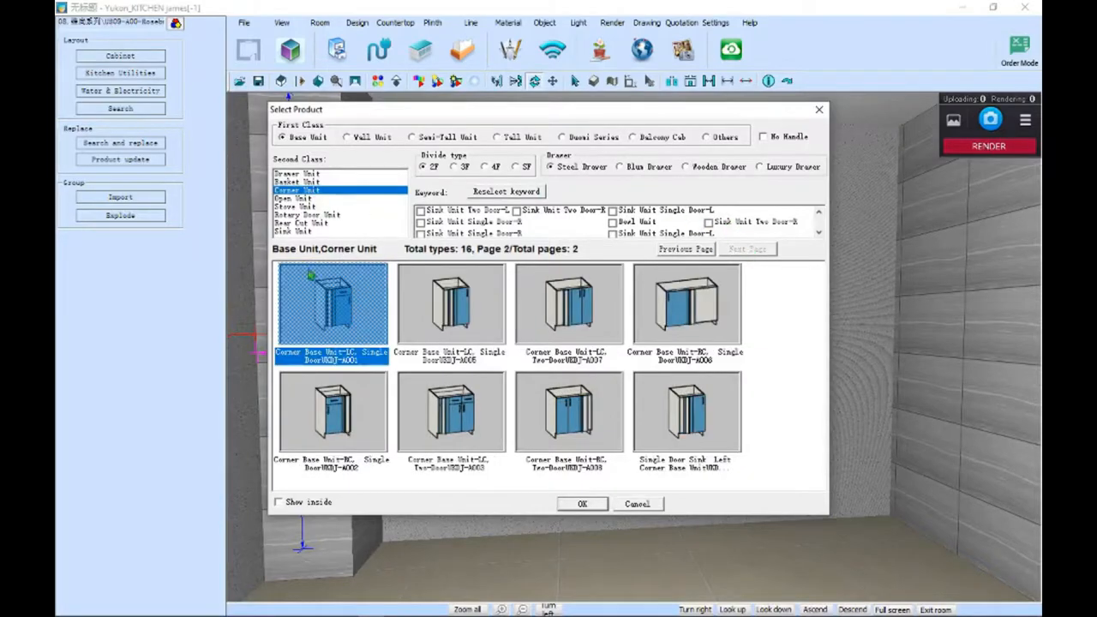
pyautogui.click(294, 198)
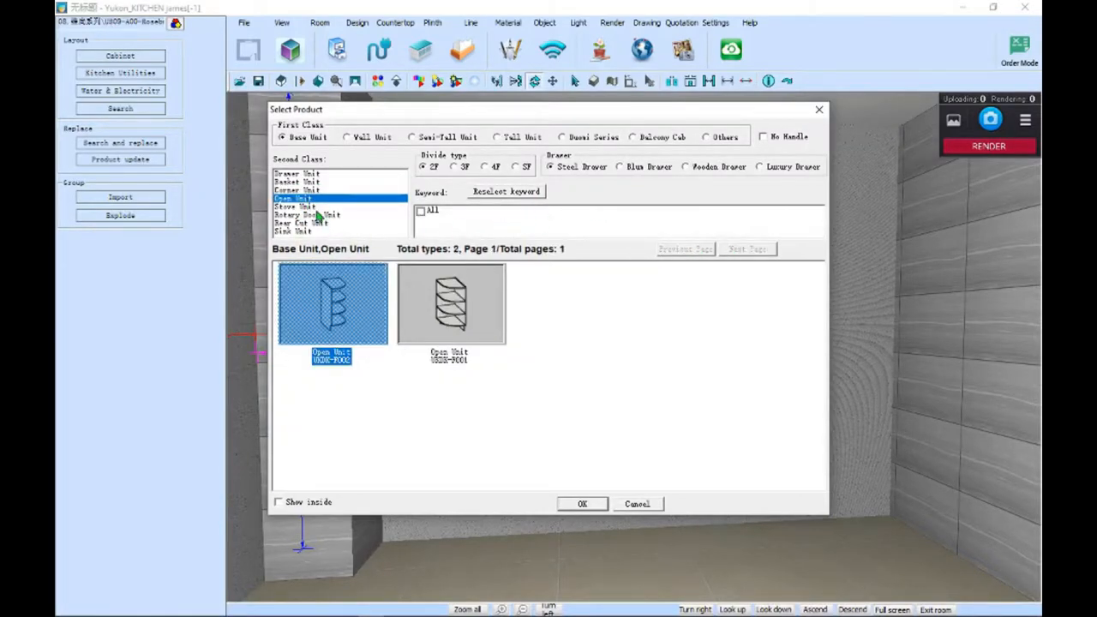
pyautogui.click(293, 205)
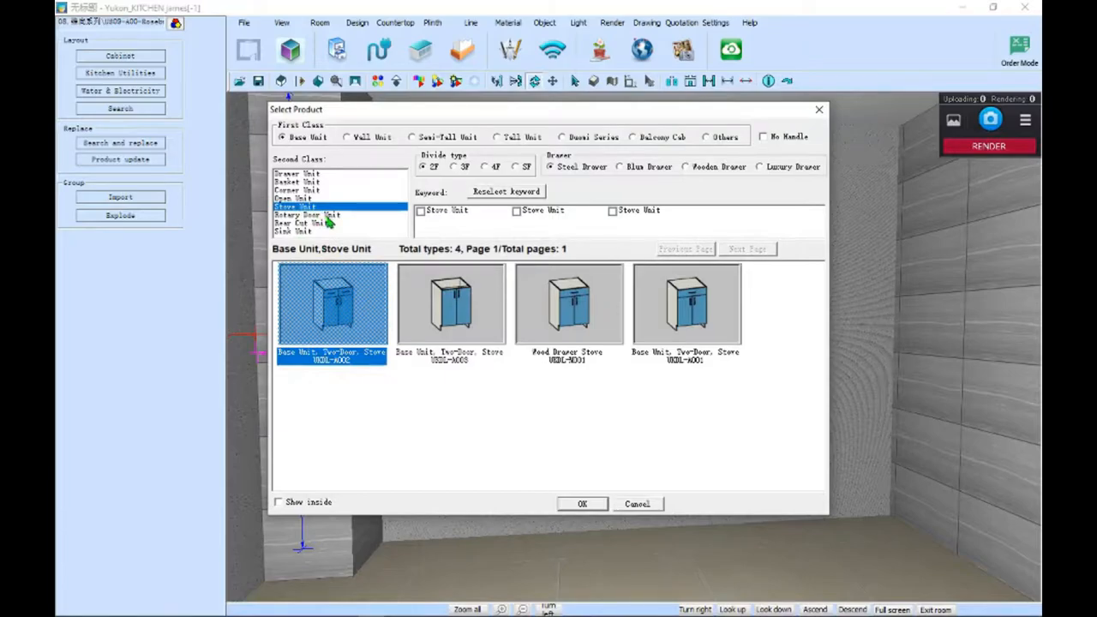
# Browse the rotary door, rear cut and sink base units, then switch to wall units.
pyautogui.click(309, 214)
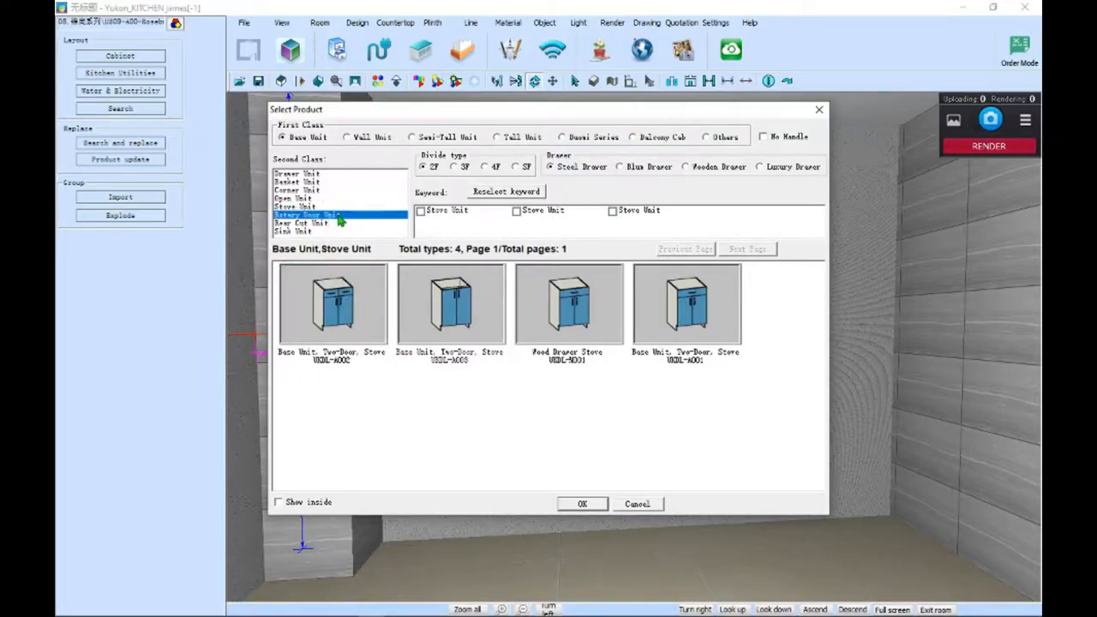
pyautogui.click(306, 214)
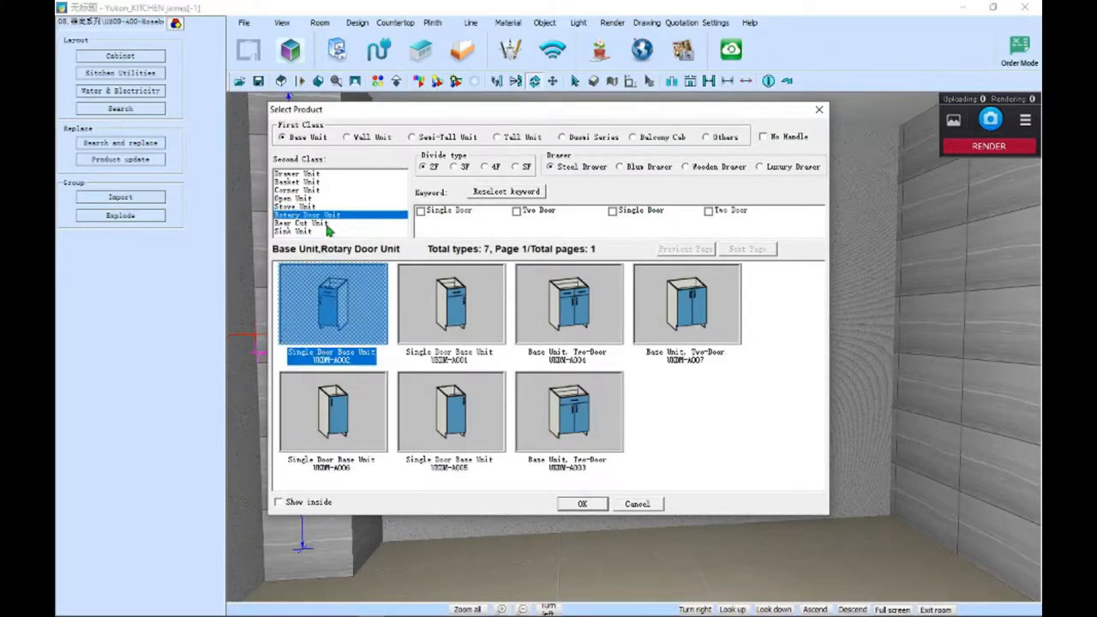
pyautogui.click(301, 223)
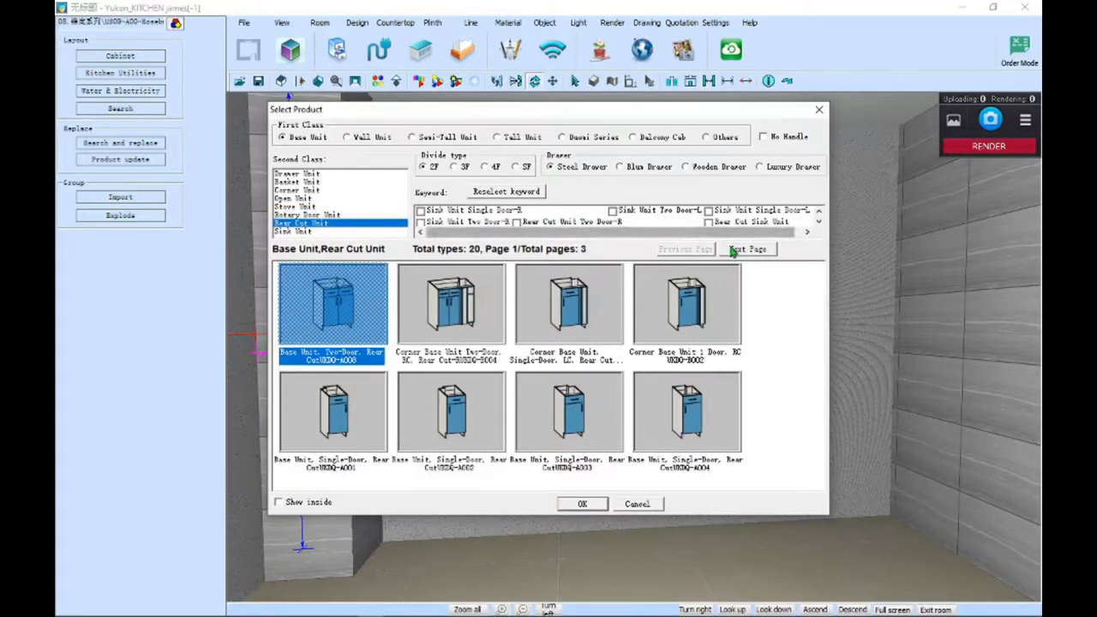
pyautogui.click(748, 249)
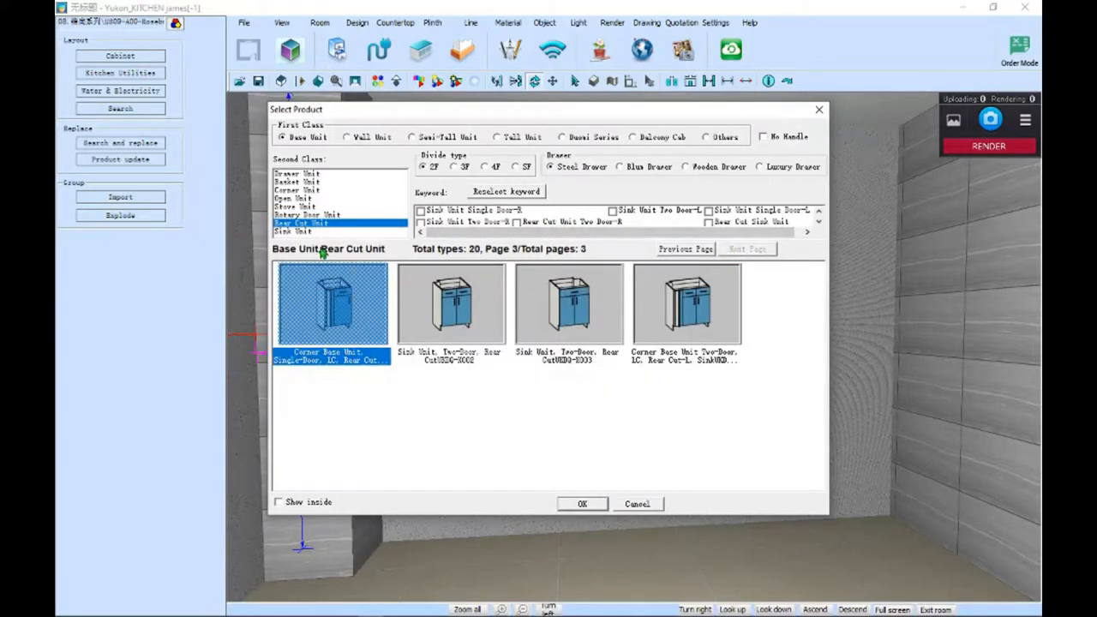
pyautogui.click(292, 232)
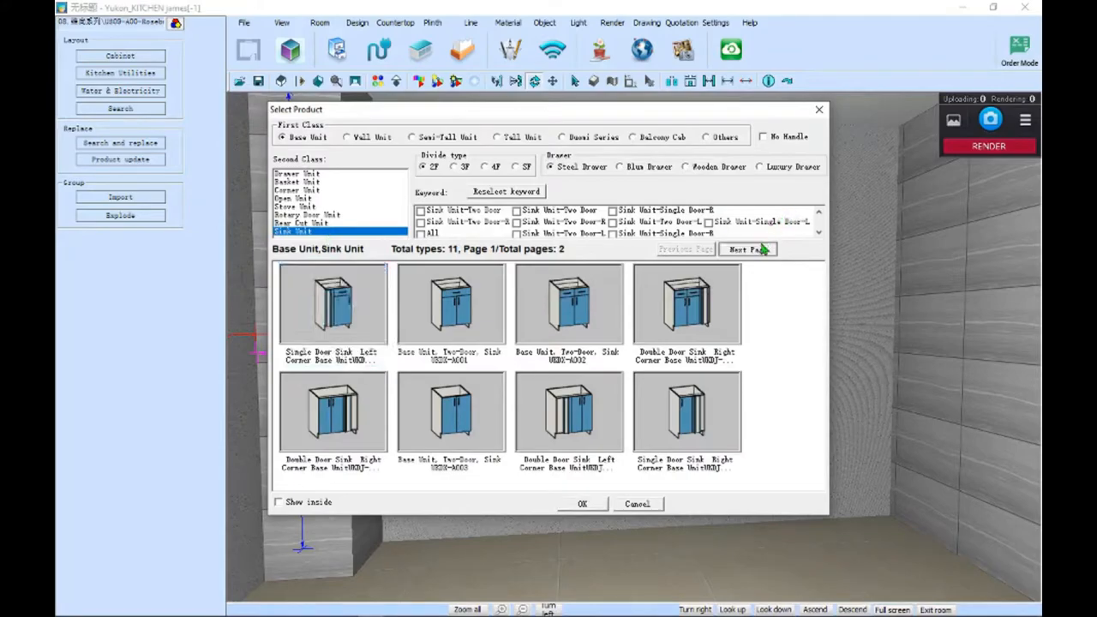
pyautogui.click(346, 137)
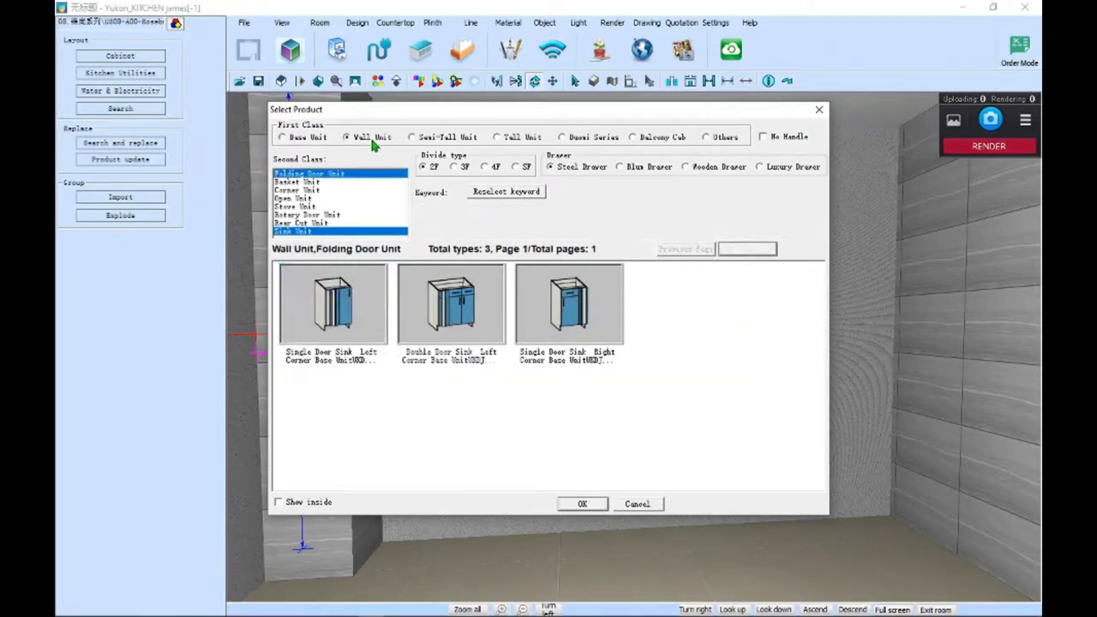
# Review the folding door and corner wall units, then cancel the Select Product dialog.
pyautogui.click(361, 137)
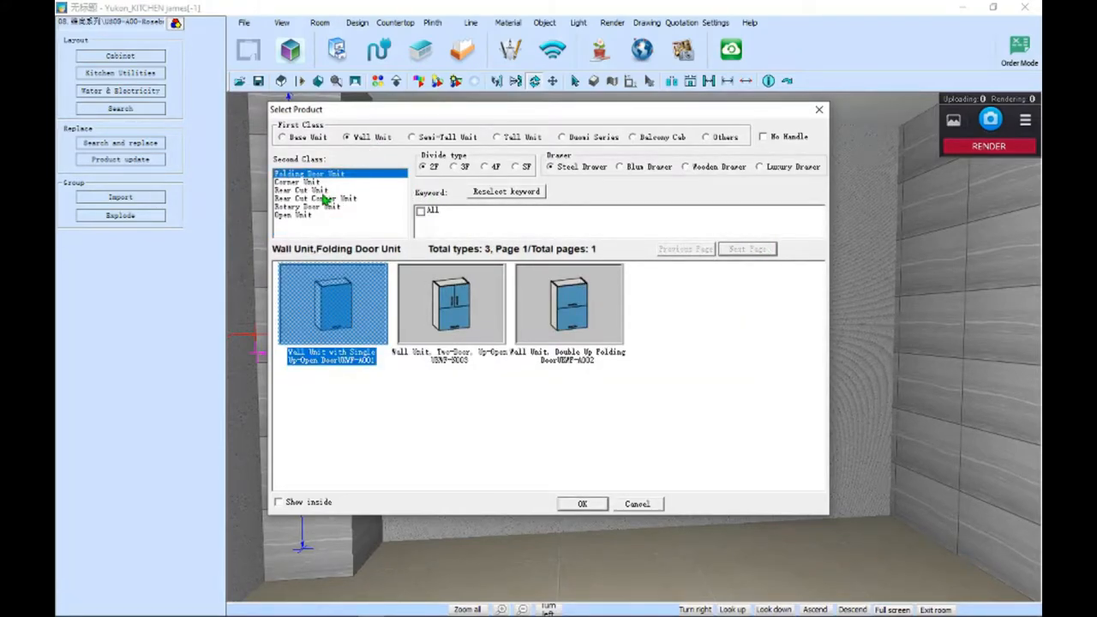
pyautogui.click(297, 182)
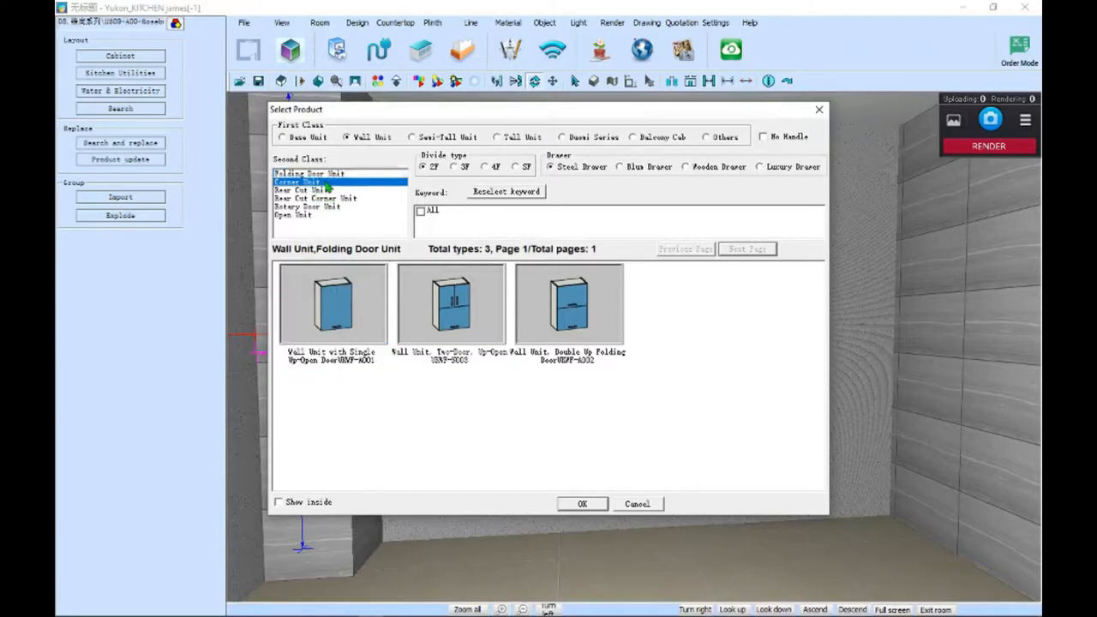
pyautogui.click(314, 198)
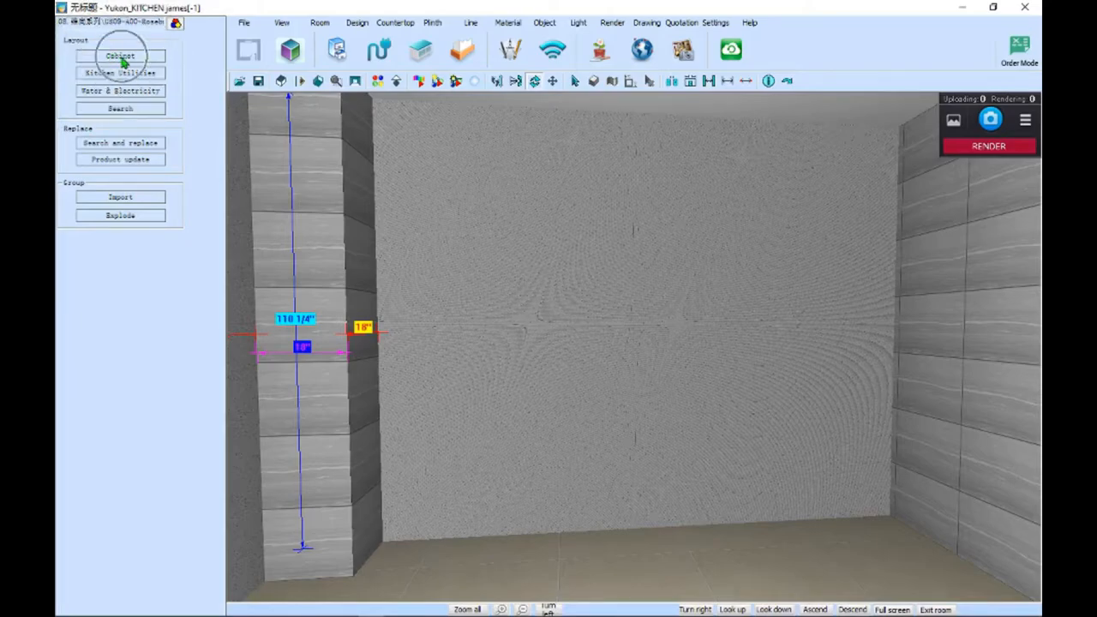
# Reopen the Select Product catalogue on Base Unit > Drawer Unit via Cabinet.
pyautogui.click(120, 56)
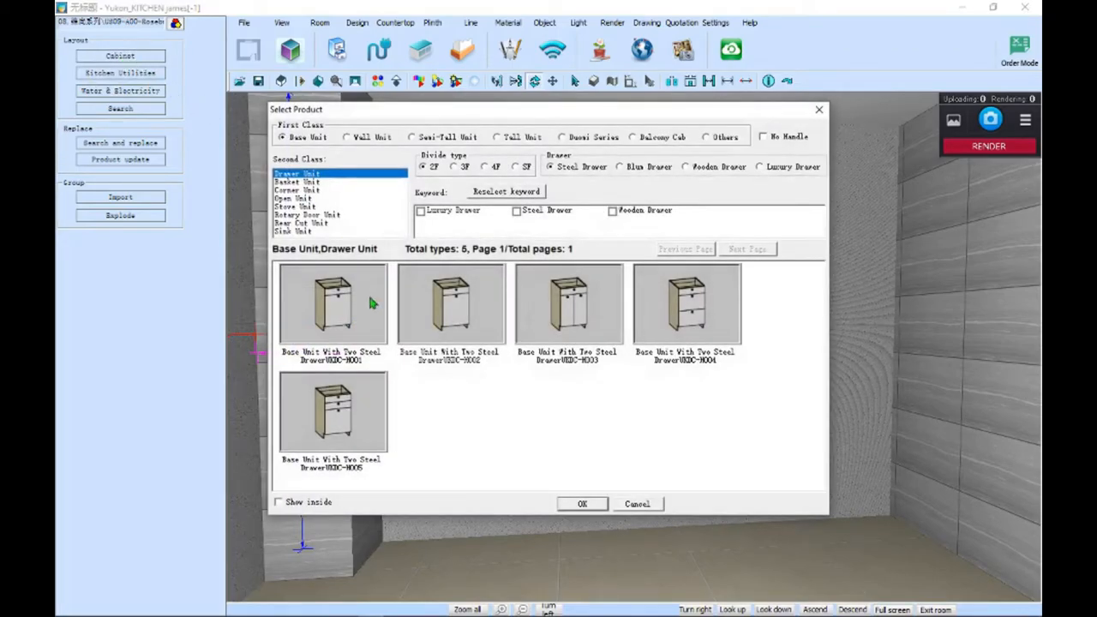
pyautogui.moveTo(396, 204)
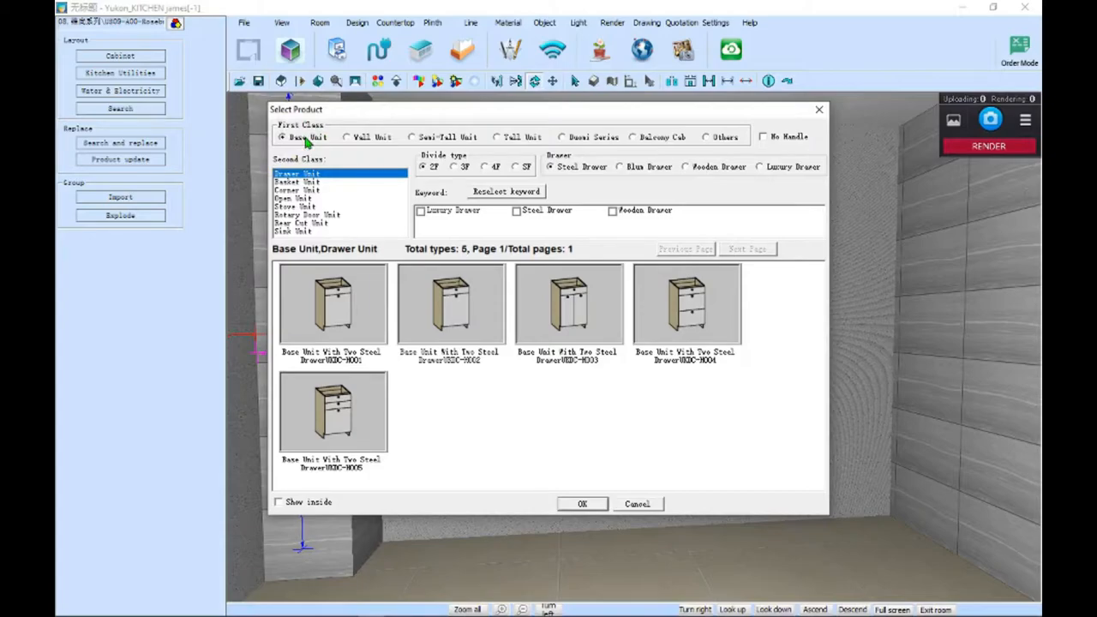
pyautogui.moveTo(360, 142)
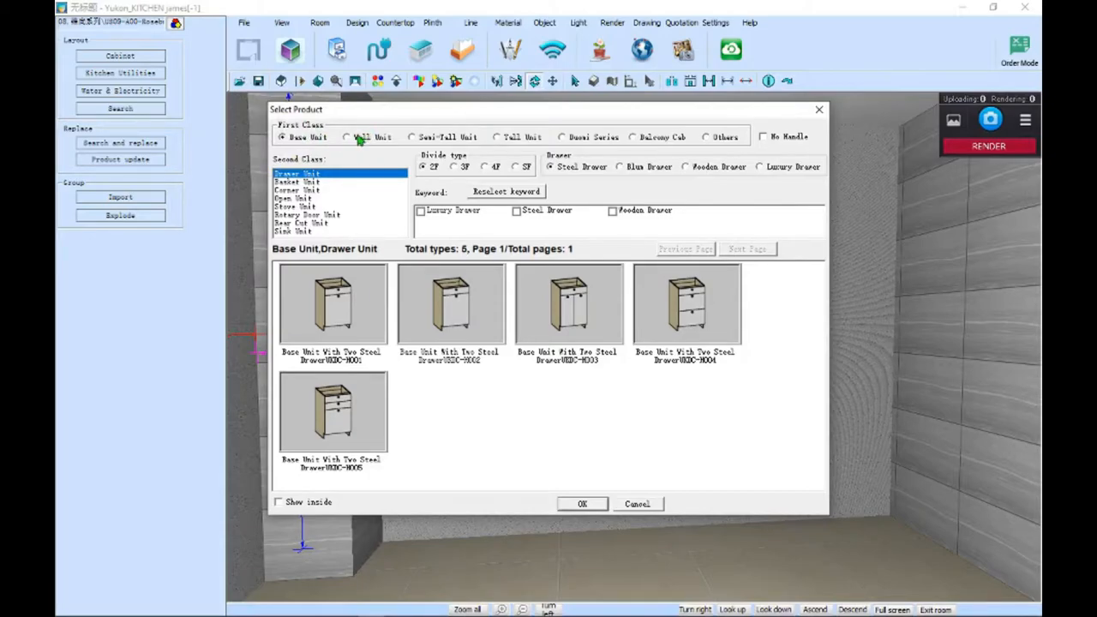
# Preview the wall, semi-tall, tall and other product categories, then return to base drawer units.
pyautogui.click(346, 137)
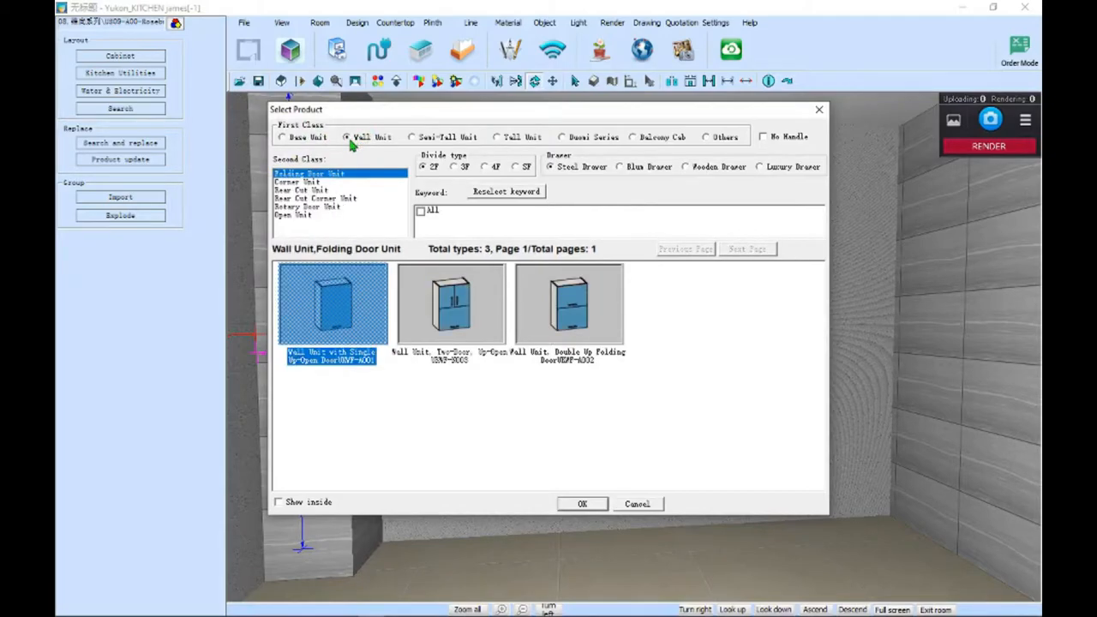
pyautogui.click(414, 137)
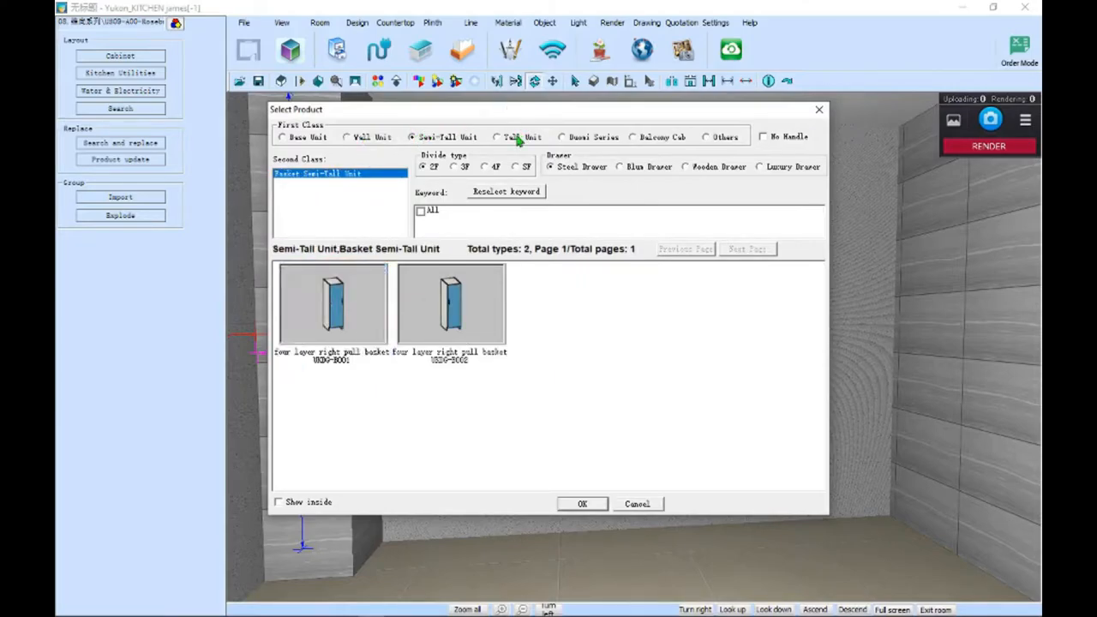
pyautogui.click(497, 137)
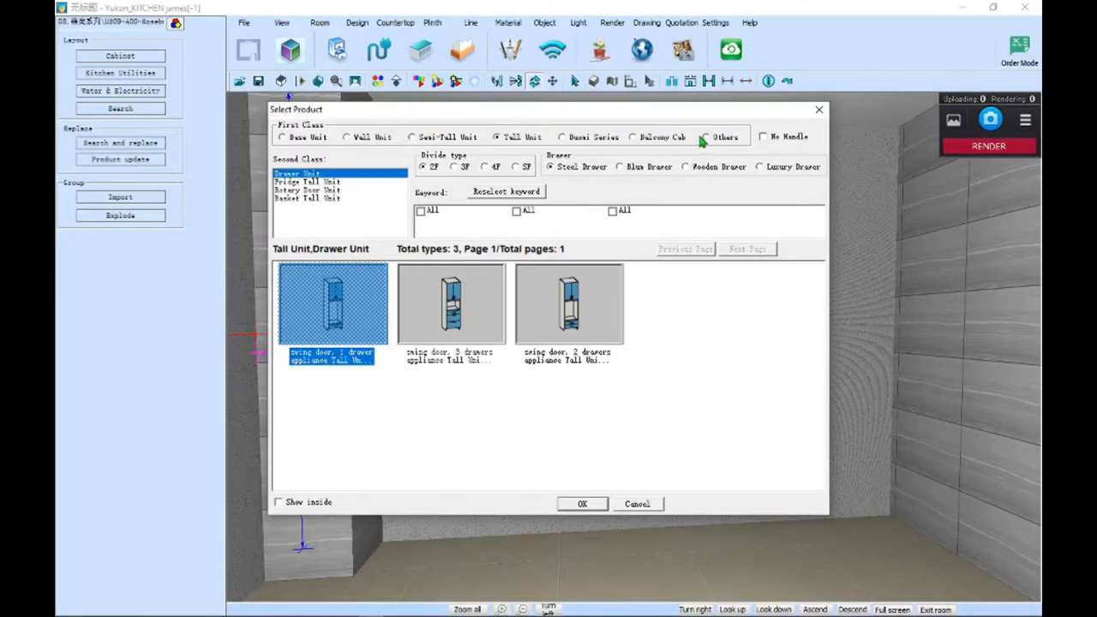
pyautogui.click(706, 136)
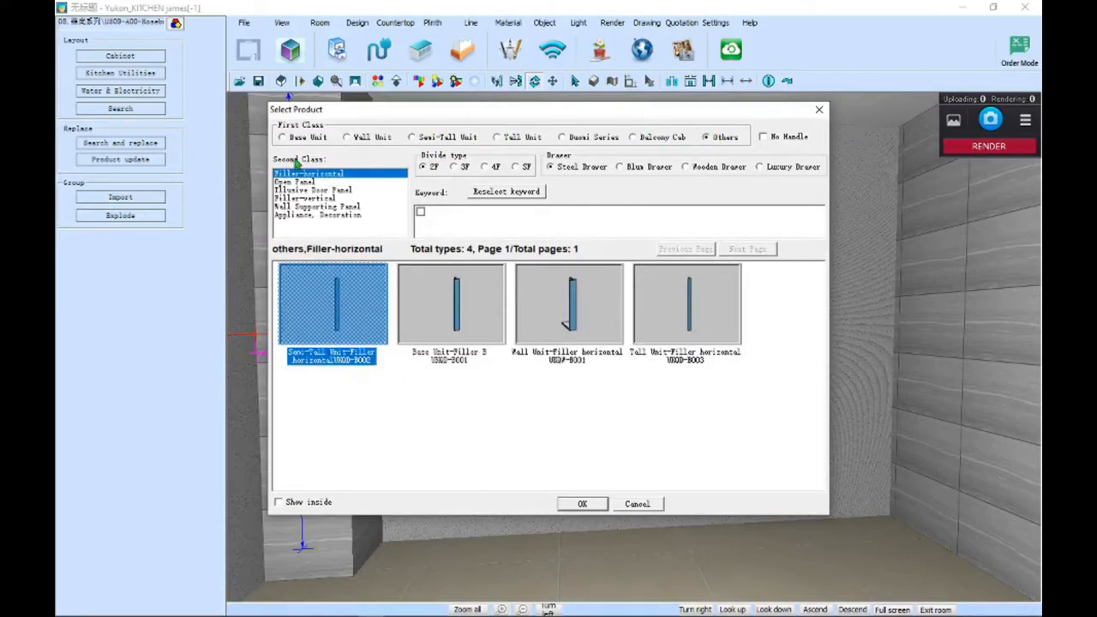
pyautogui.click(282, 137)
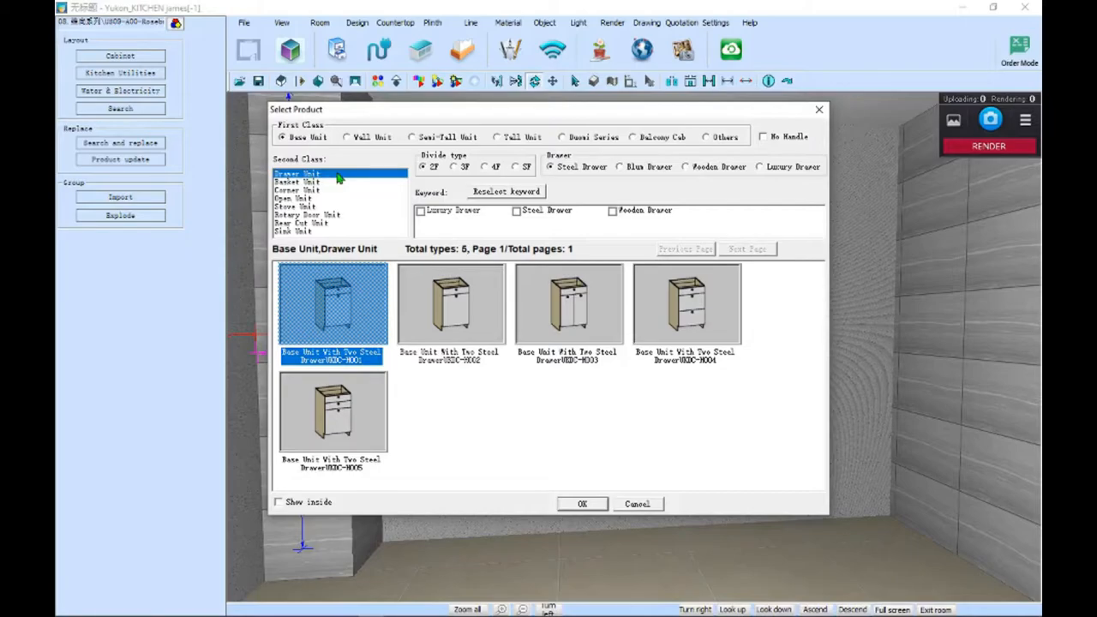
# Place the UKDC-H001 two-drawer base unit at its default 24" depth and 34 1/2" height.
pyautogui.click(582, 503)
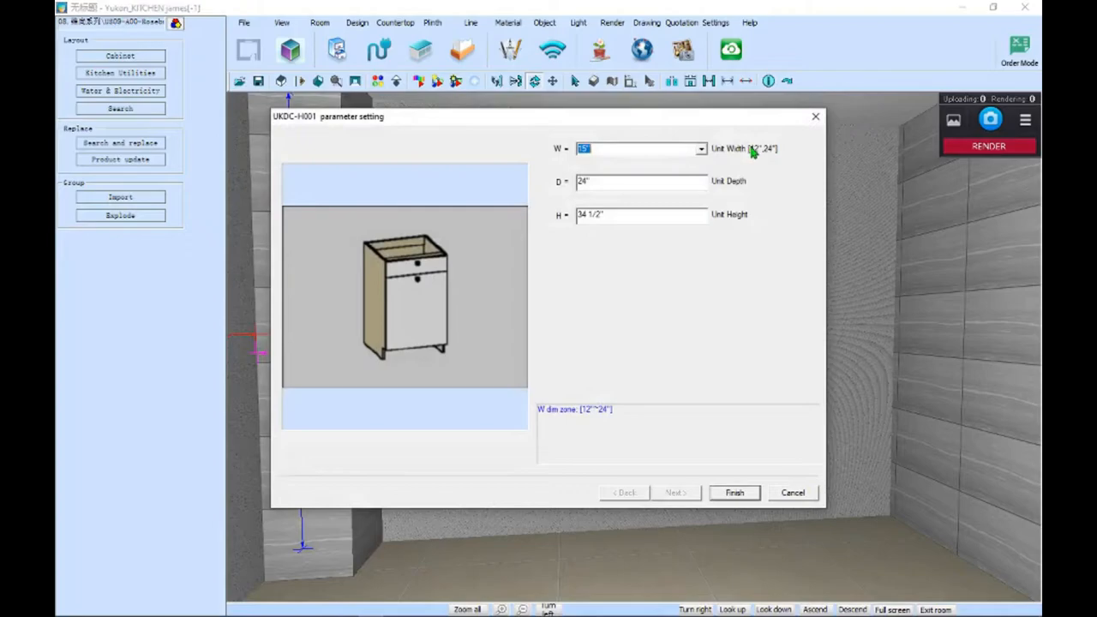
pyautogui.click(734, 492)
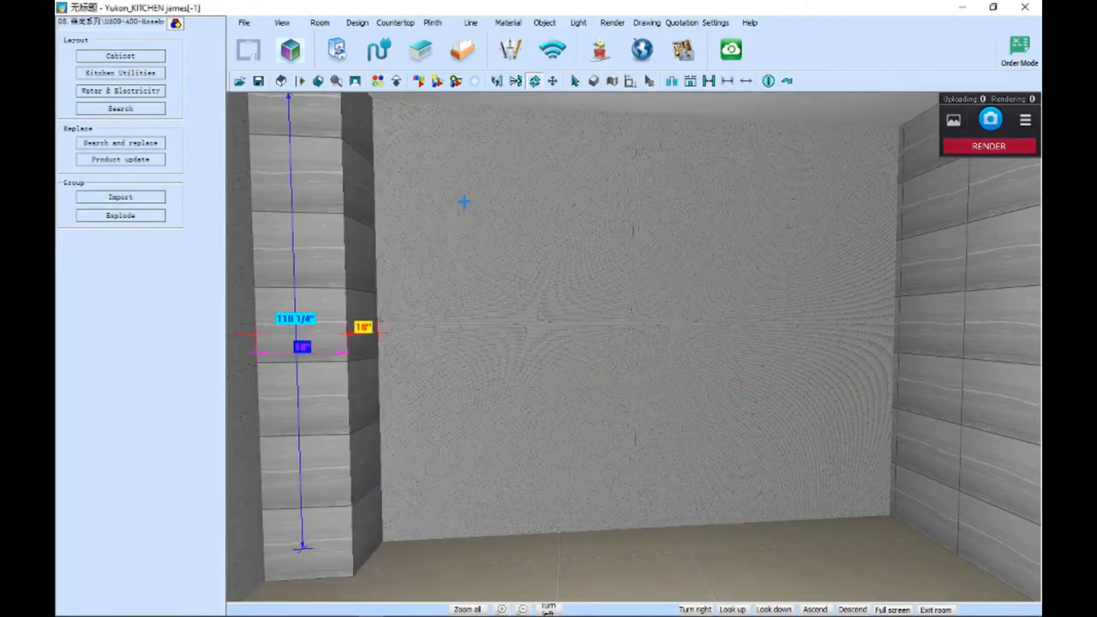
pyautogui.click(120, 56)
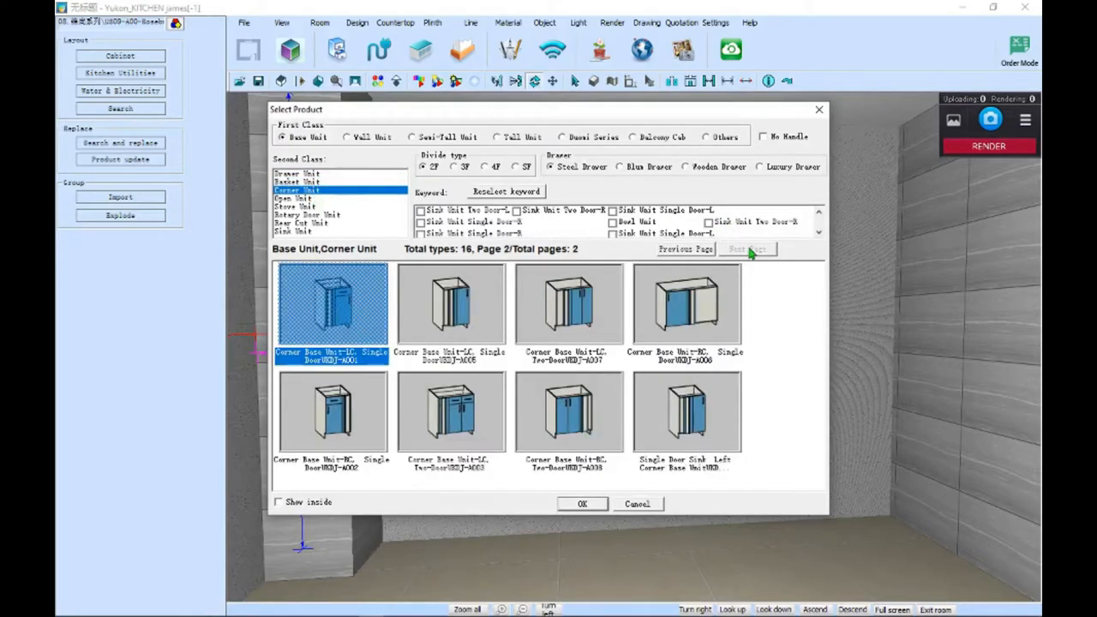
pyautogui.click(295, 205)
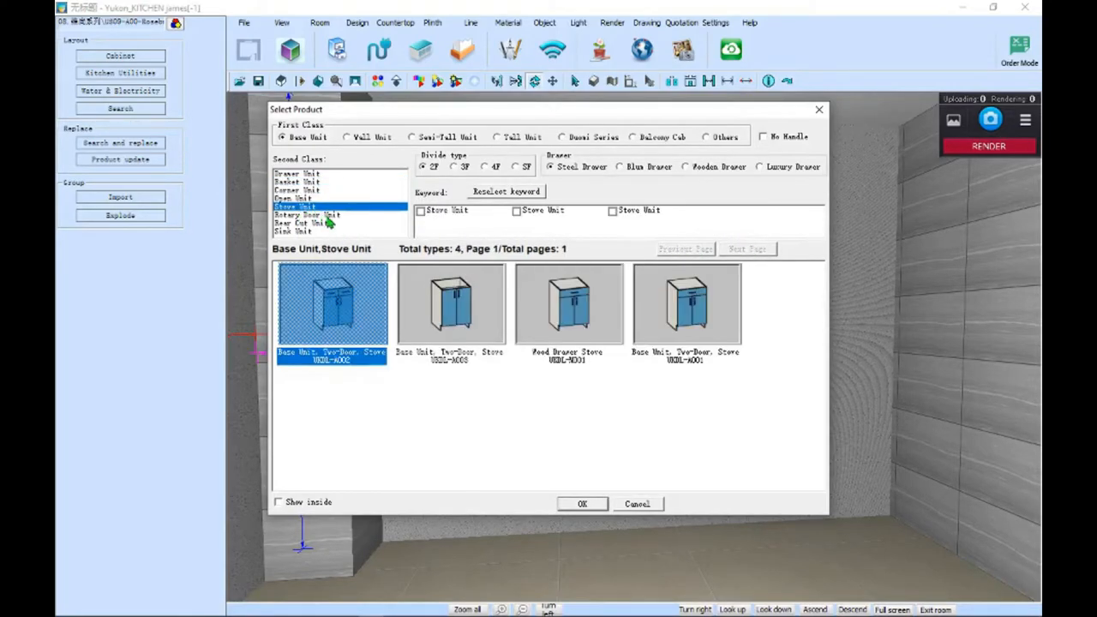
pyautogui.click(306, 214)
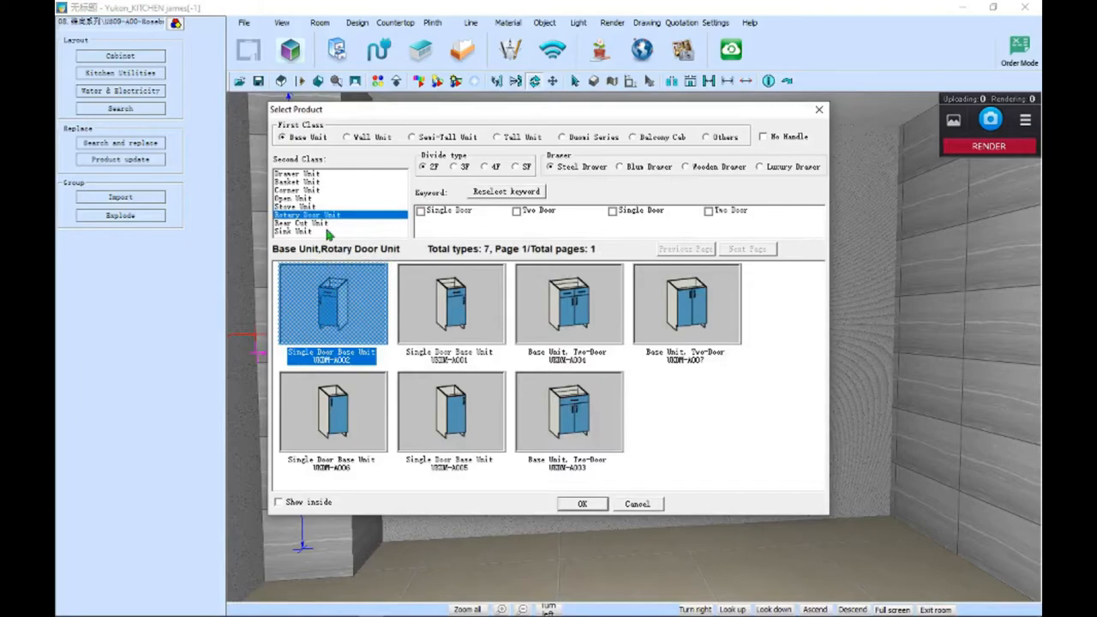
pyautogui.click(300, 223)
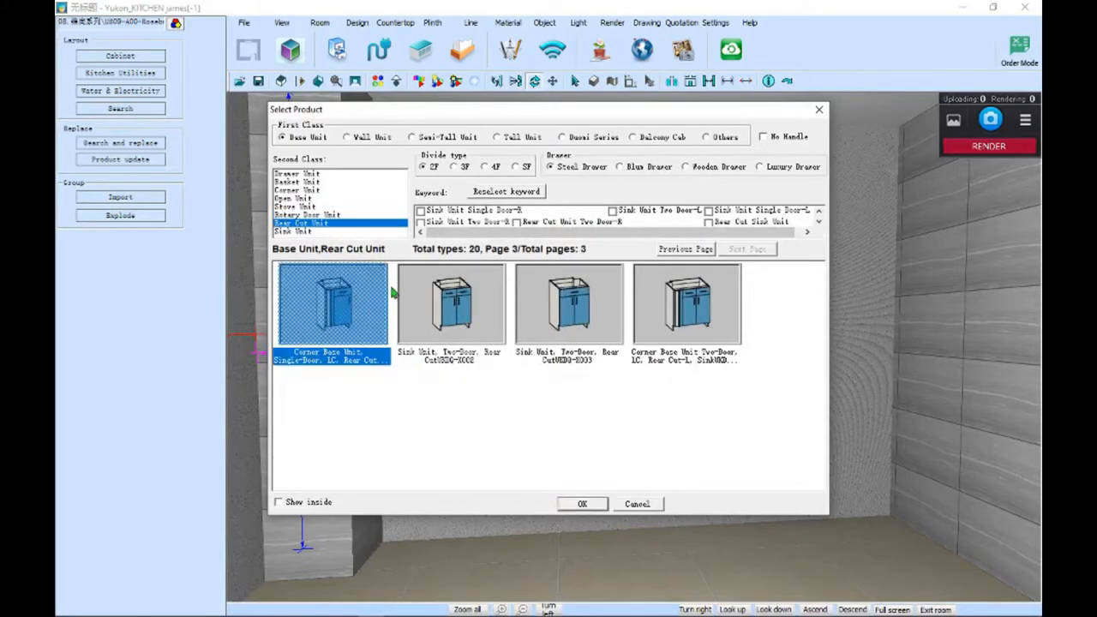
pyautogui.click(292, 232)
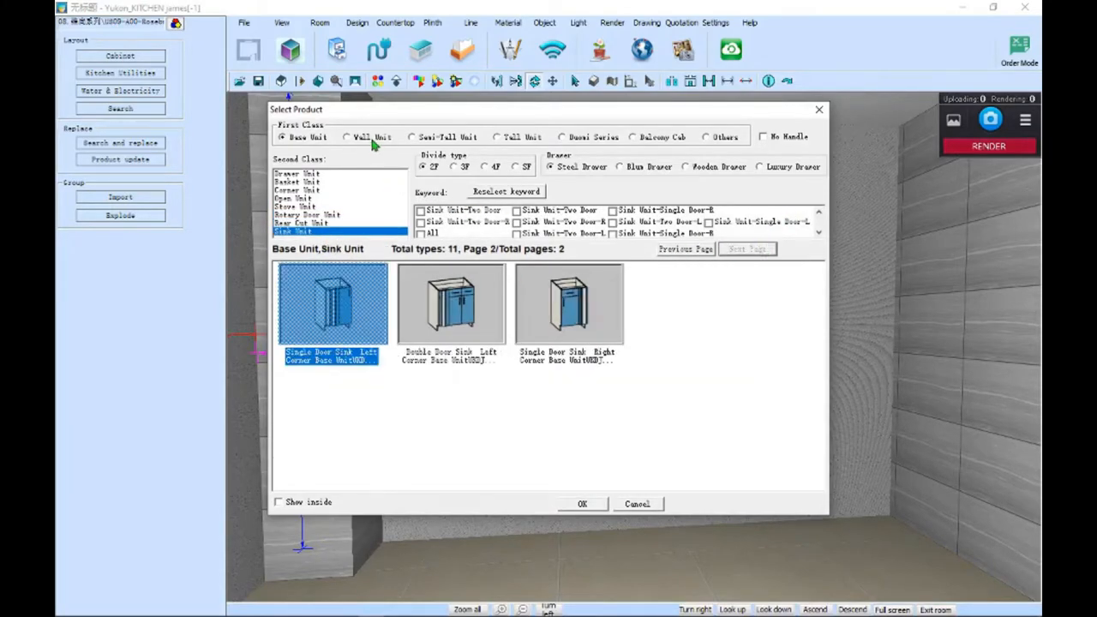
pyautogui.click(347, 137)
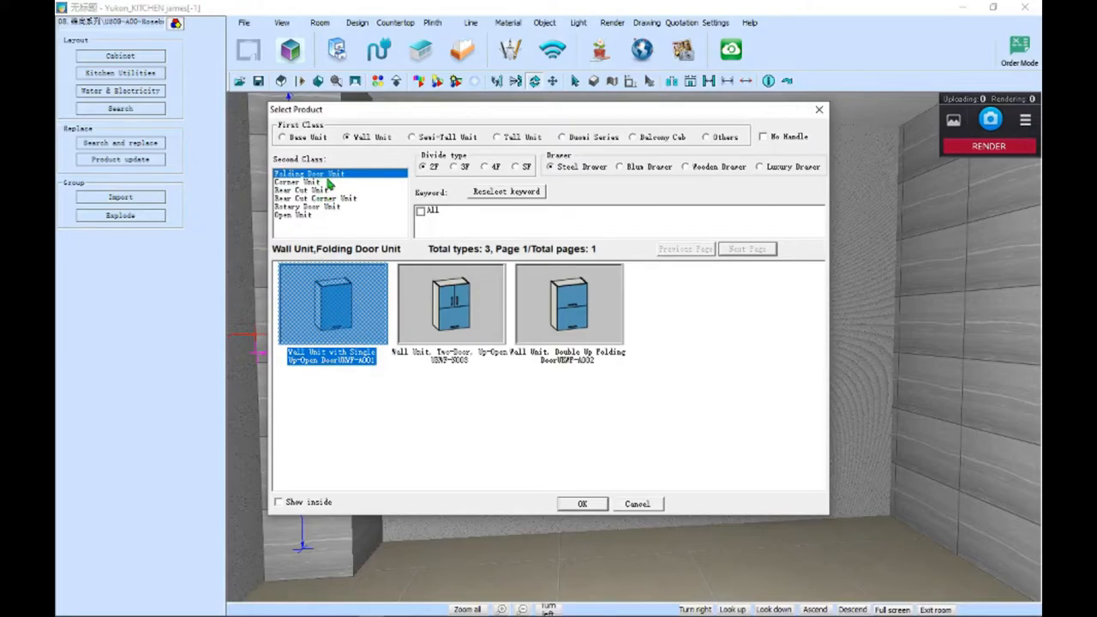
pyautogui.click(315, 198)
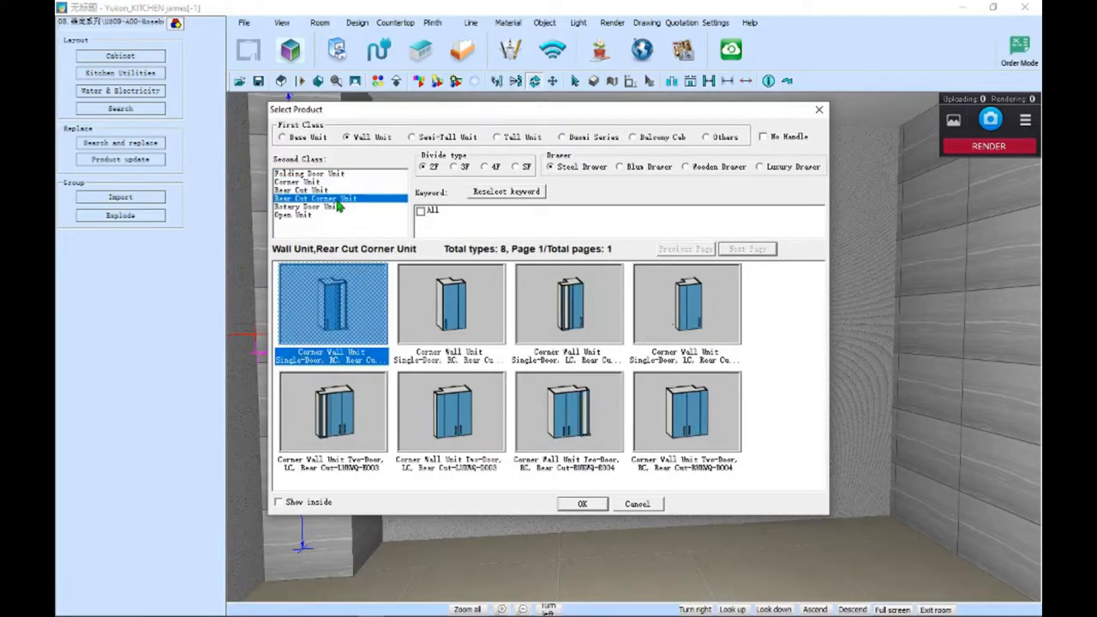
pyautogui.click(306, 206)
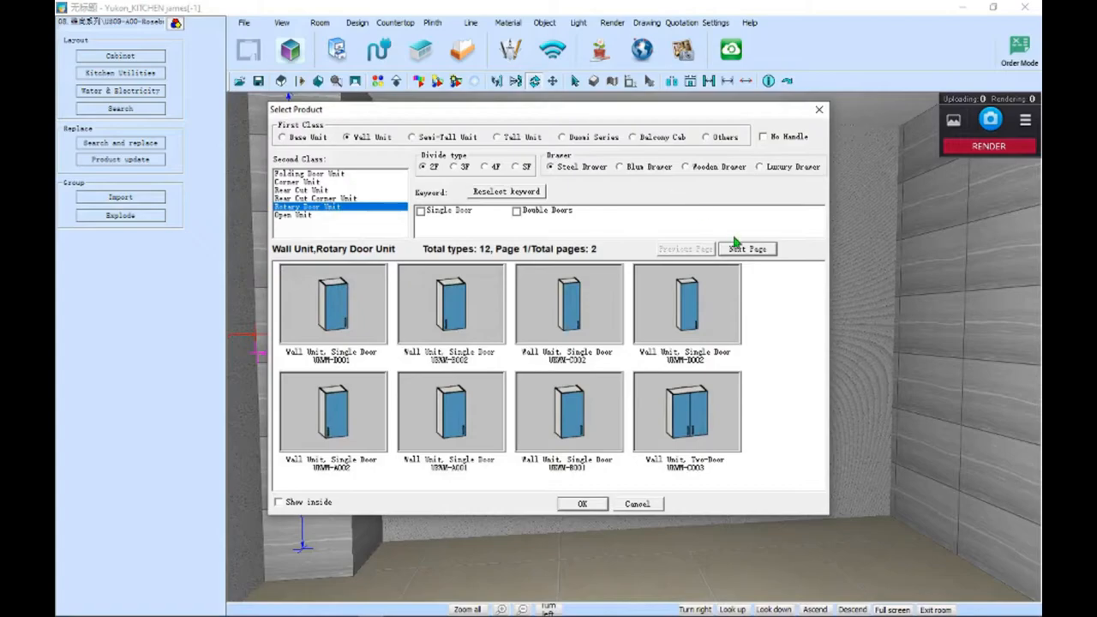
pyautogui.click(293, 215)
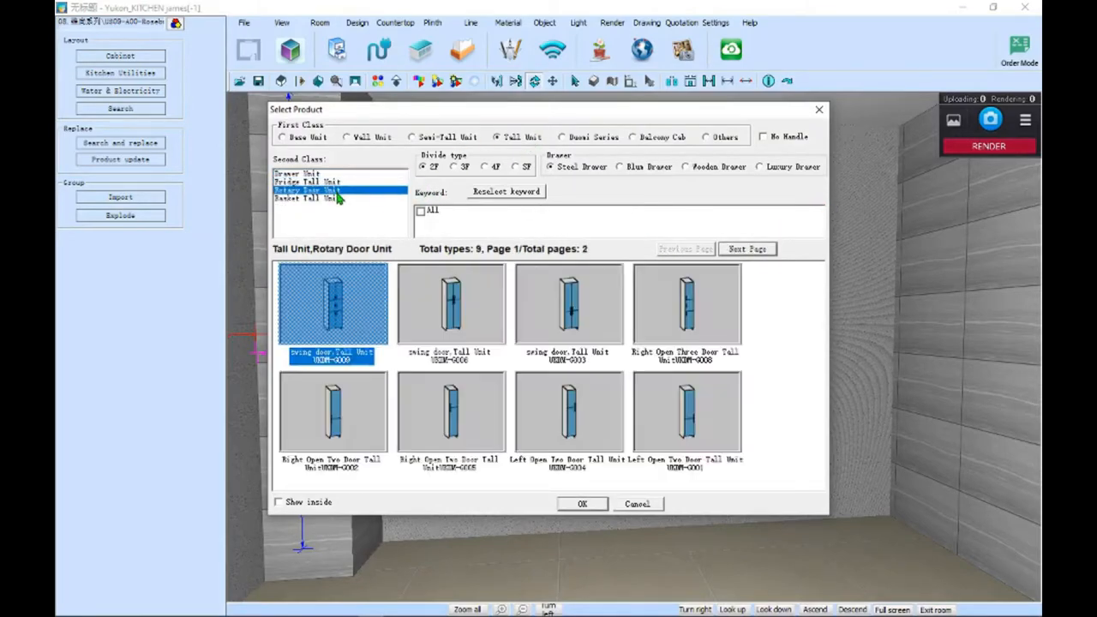
pyautogui.click(308, 198)
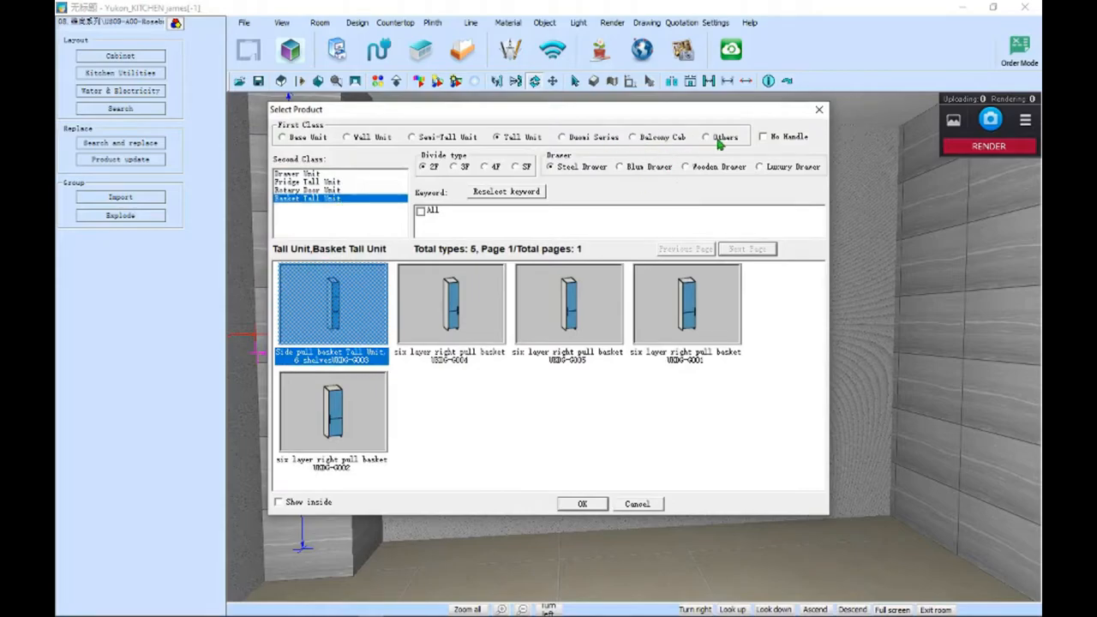
pyautogui.click(707, 137)
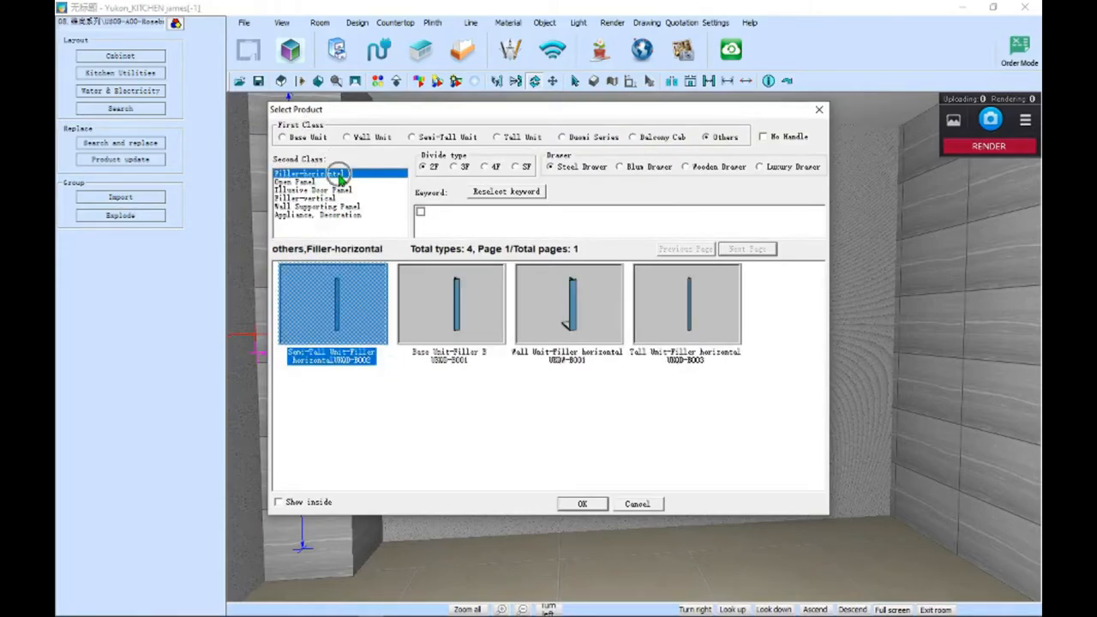
pyautogui.click(293, 181)
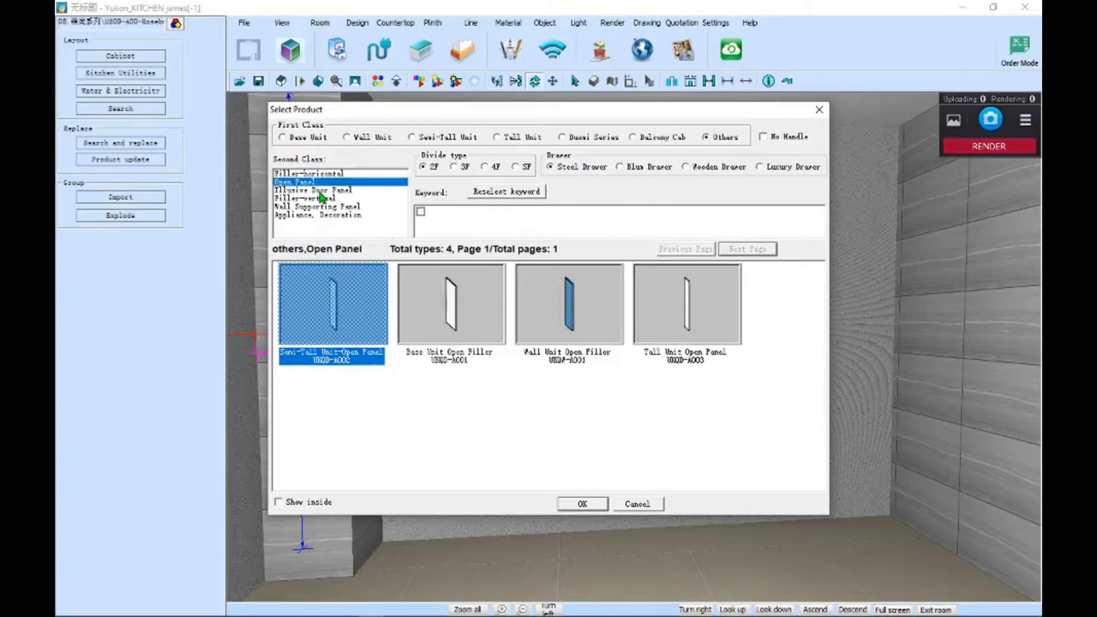
pyautogui.click(318, 206)
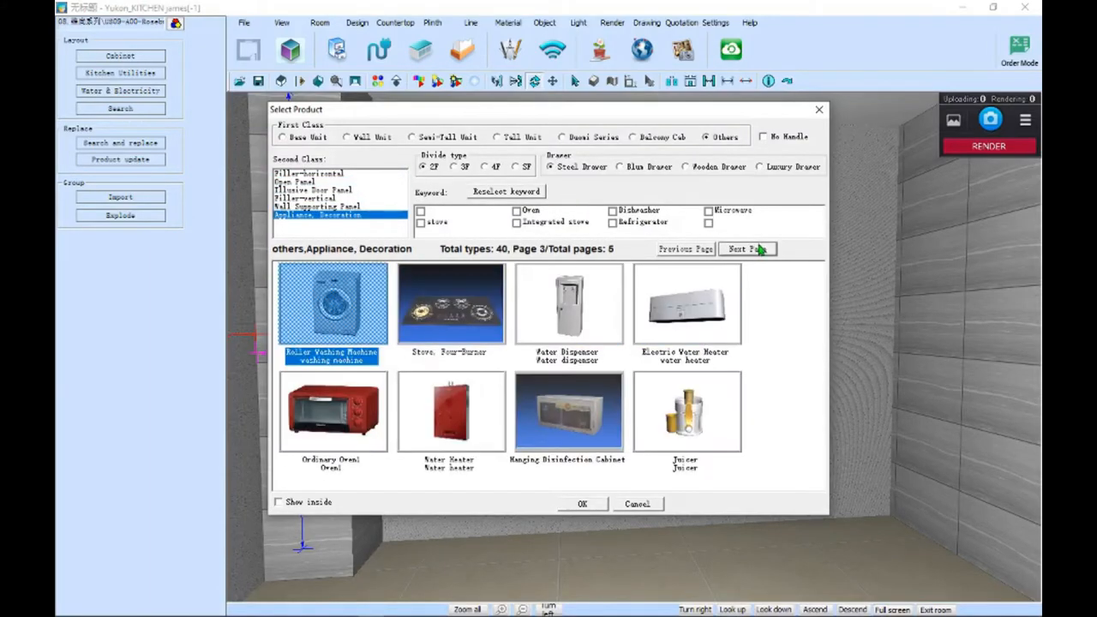
pyautogui.click(745, 249)
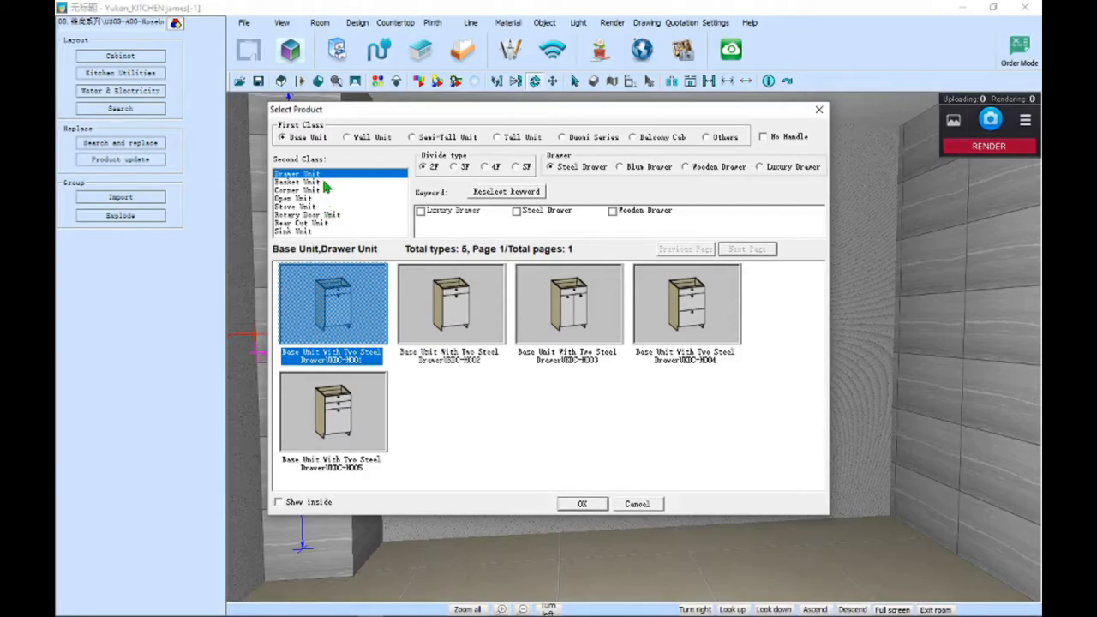
pyautogui.moveTo(305, 214)
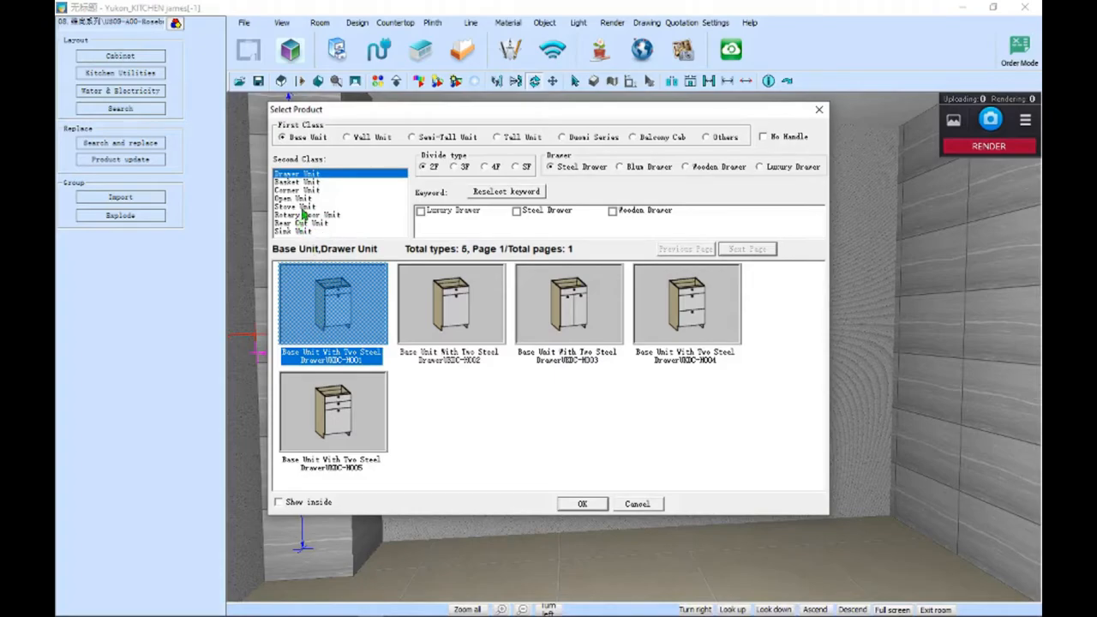
pyautogui.moveTo(313, 218)
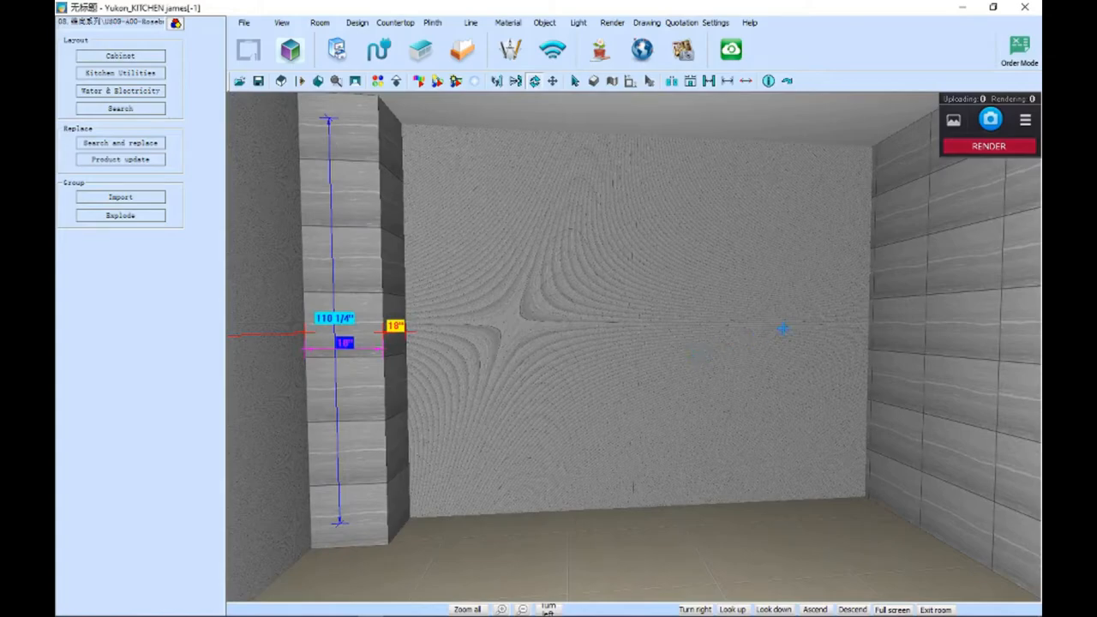
pyautogui.moveTo(648, 408)
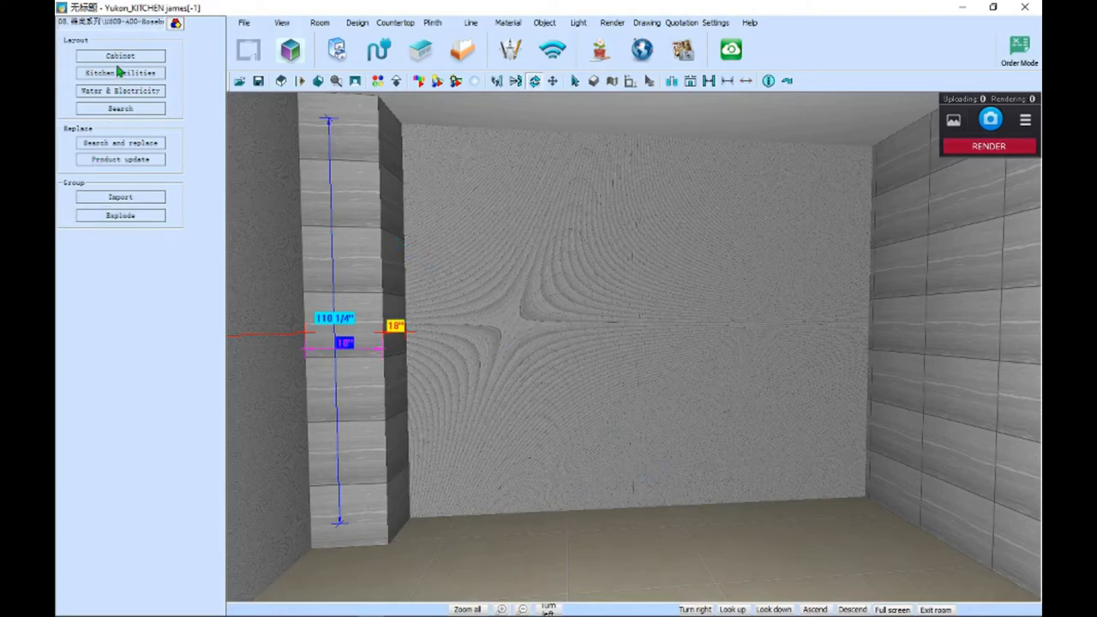
# Place the 4-inch base unit filler UKQD-B001 at default size, then close the catalogue.
pyautogui.click(120, 56)
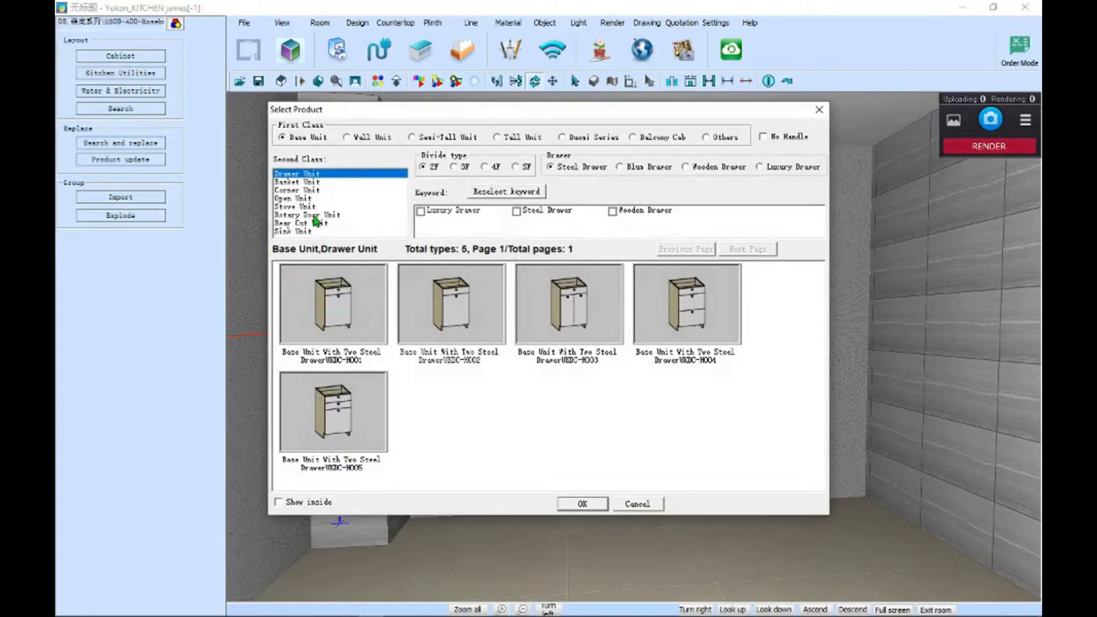
pyautogui.click(307, 215)
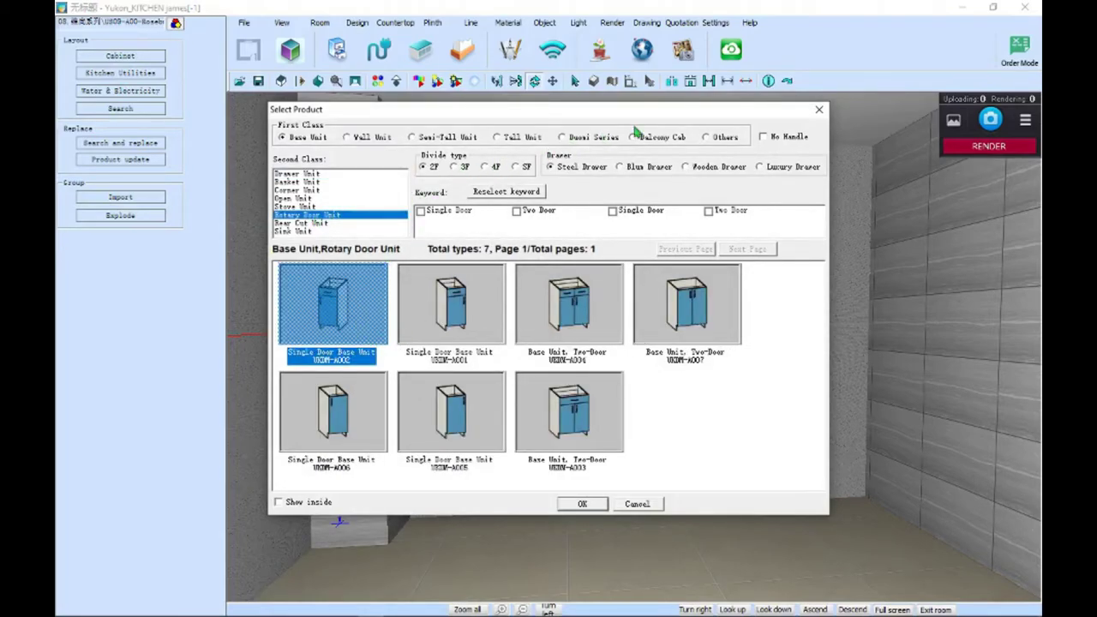
pyautogui.click(706, 136)
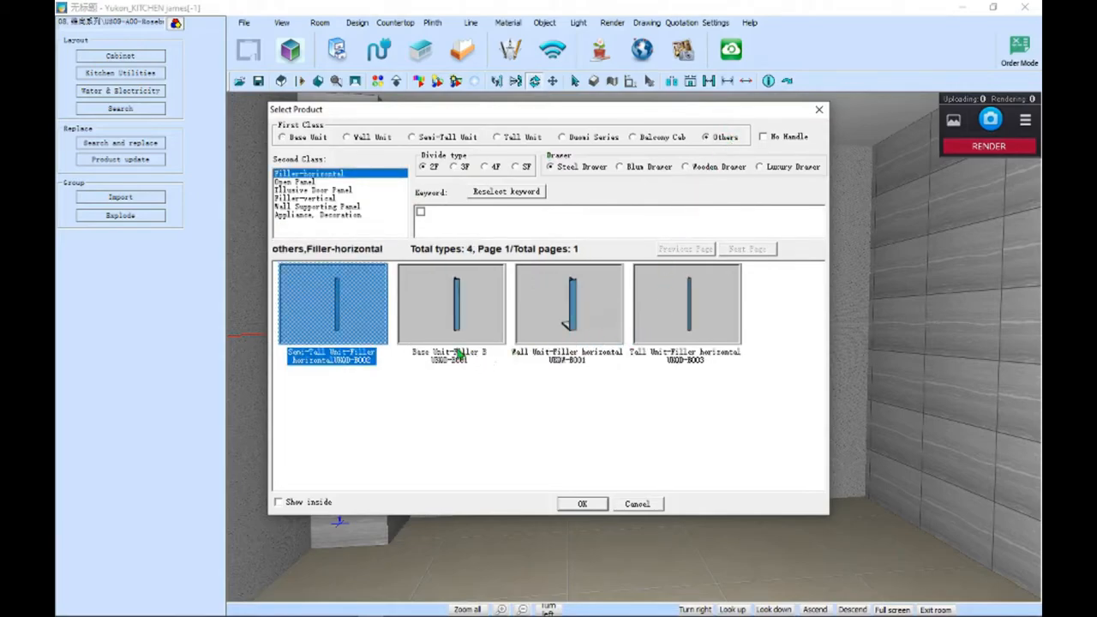
pyautogui.click(451, 304)
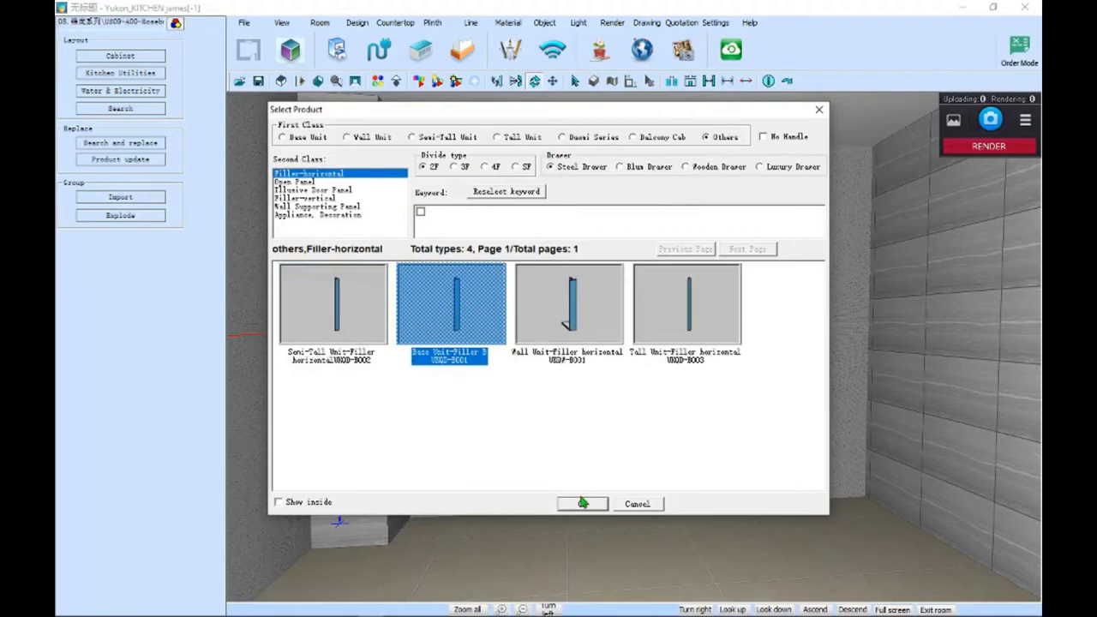
pyautogui.click(583, 503)
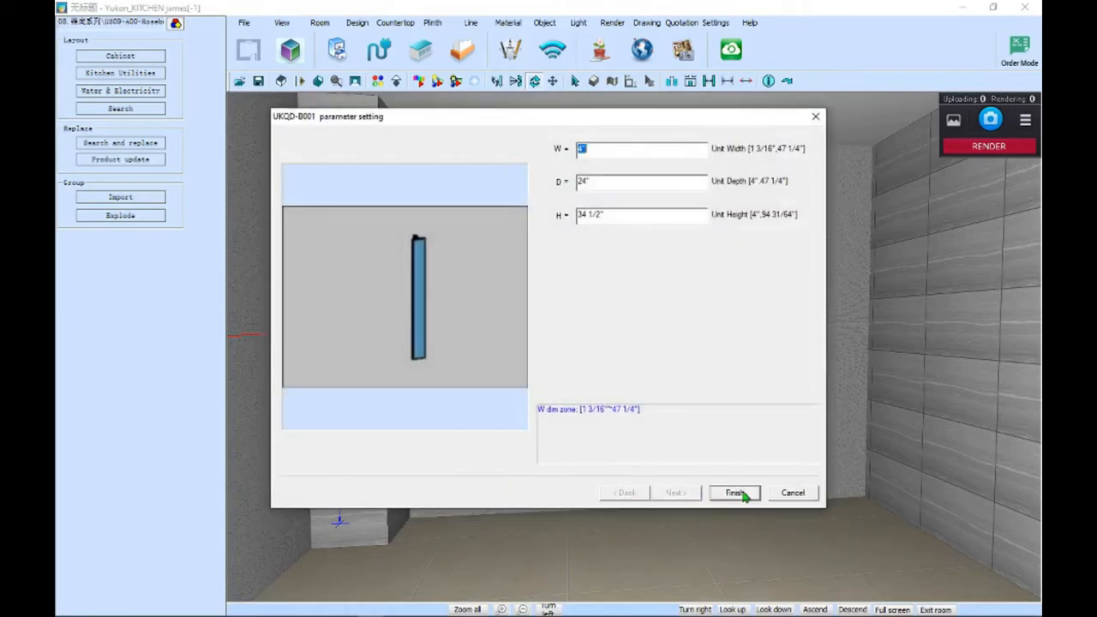
pyautogui.click(735, 492)
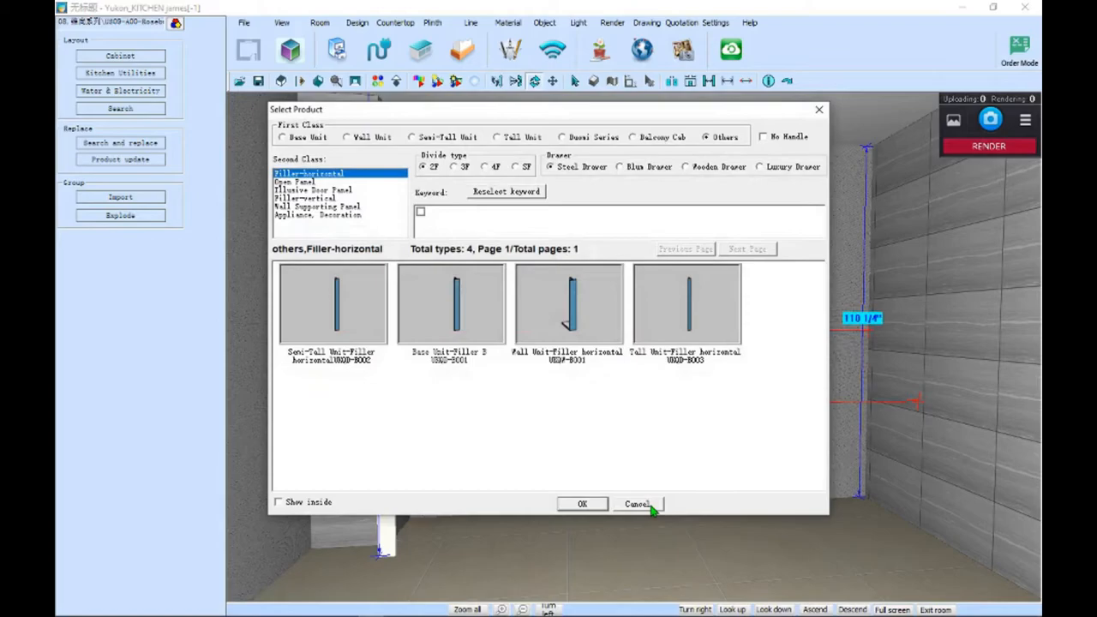
pyautogui.click(637, 504)
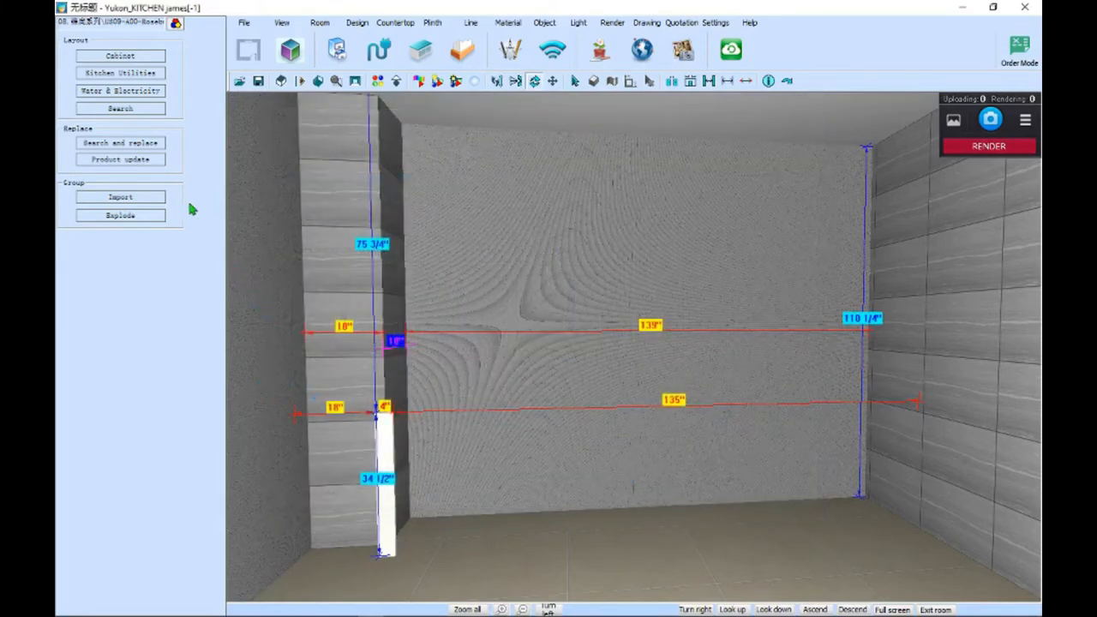
pyautogui.moveTo(120, 56)
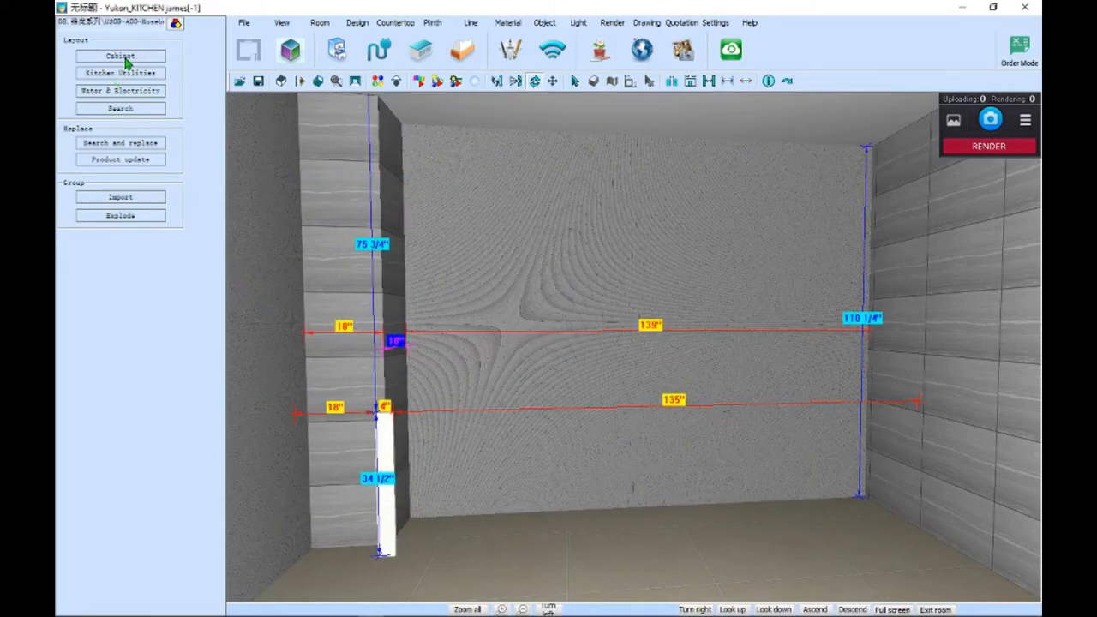
# Place the 15-inch Single Door Base Unit UKDM-A001 beside the filler.
pyautogui.click(120, 55)
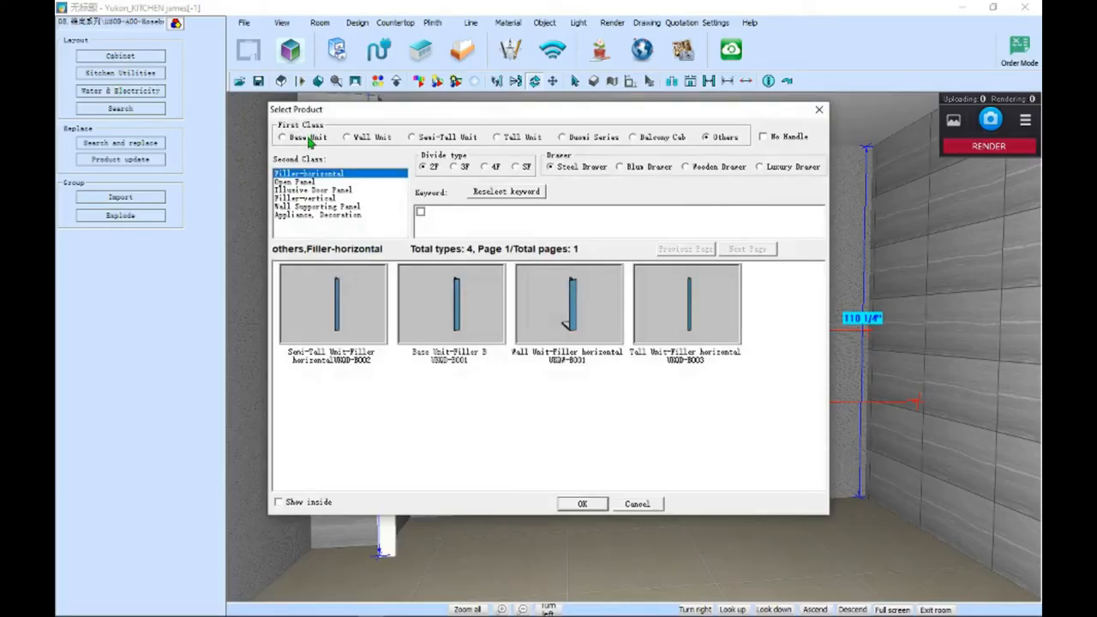
pyautogui.click(282, 138)
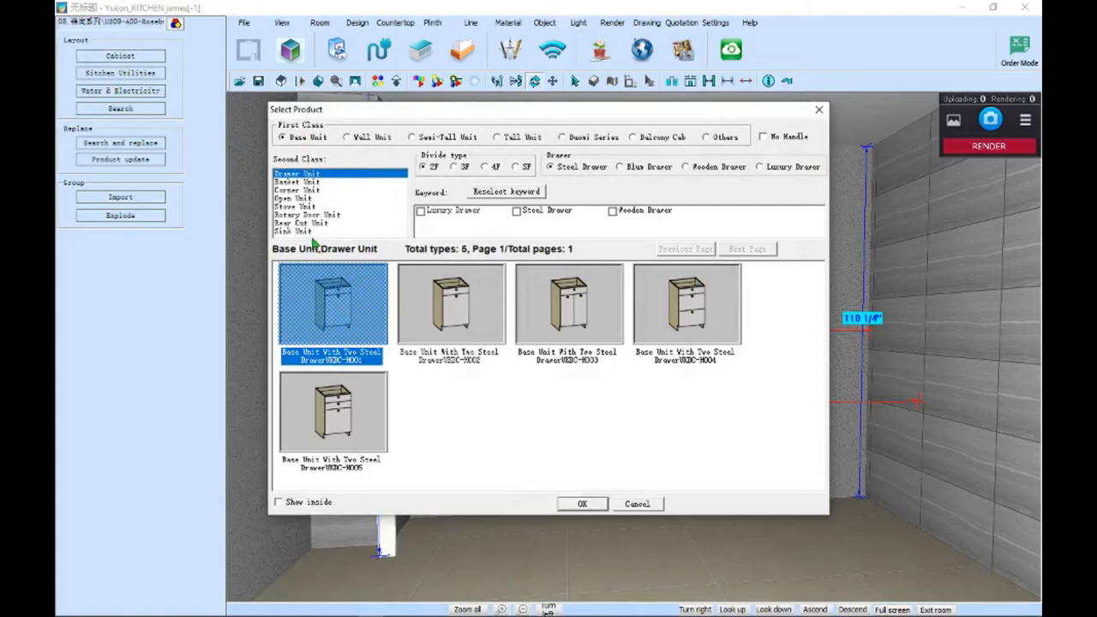
pyautogui.click(307, 215)
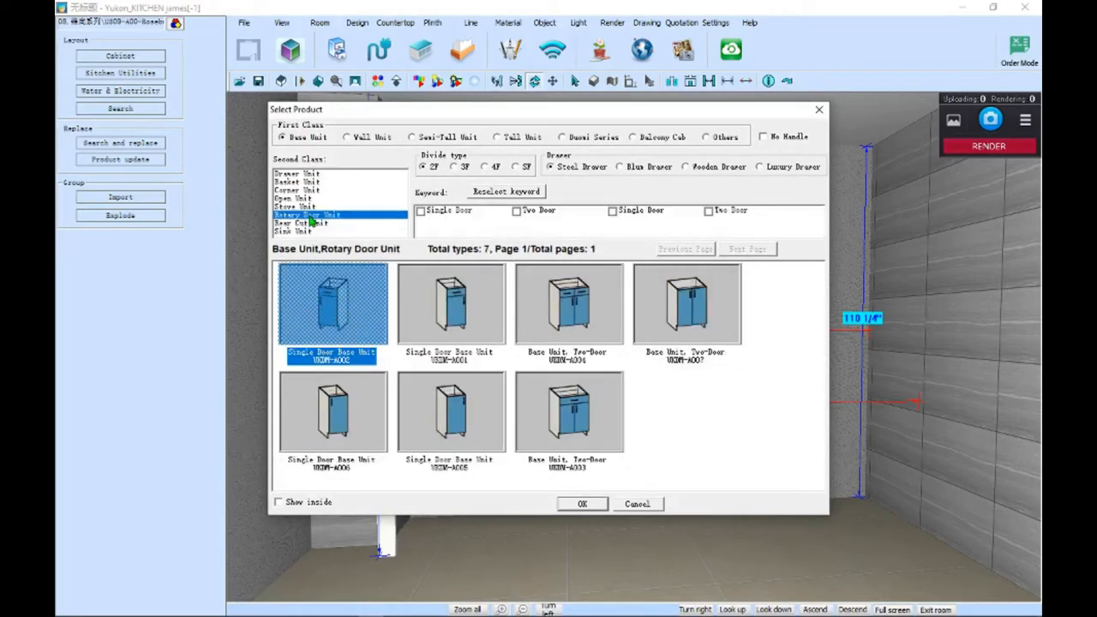
pyautogui.moveTo(441, 308)
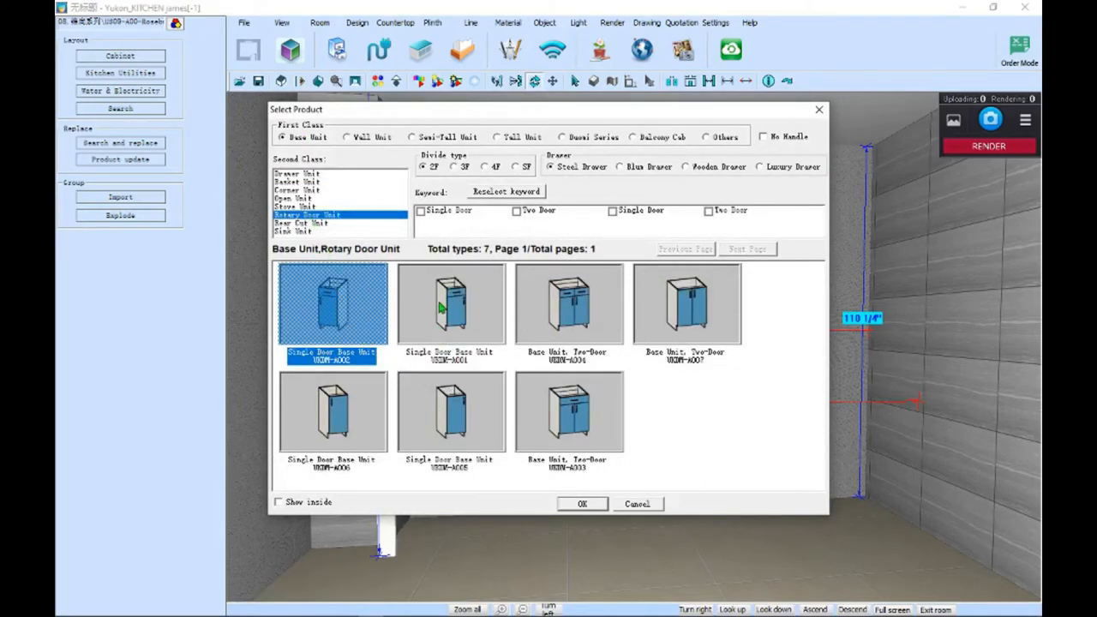
pyautogui.click(582, 504)
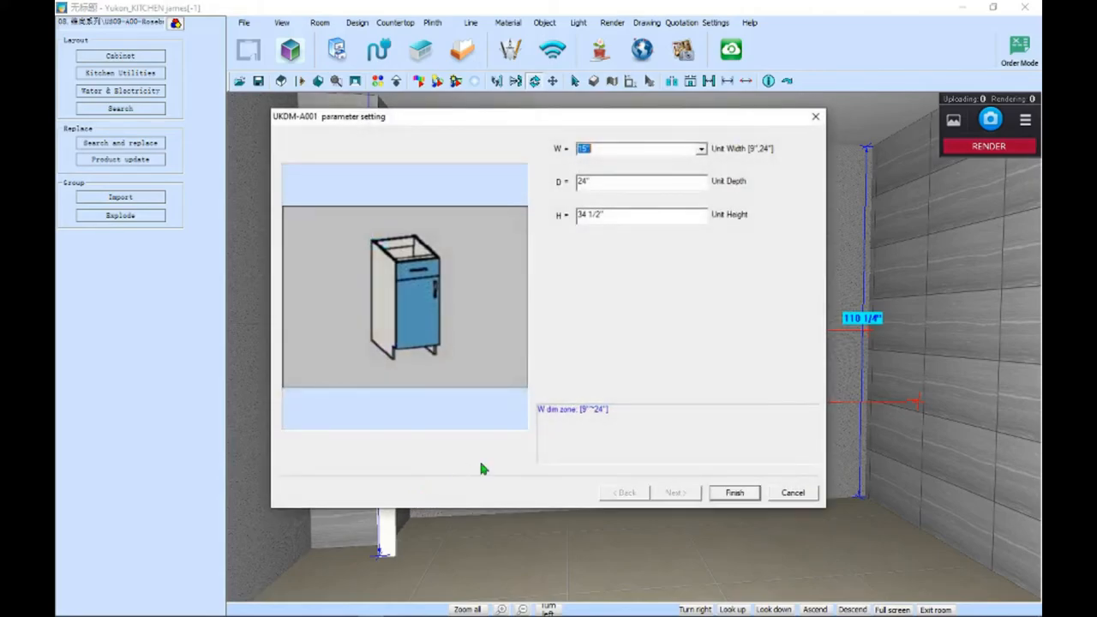
pyautogui.moveTo(745, 506)
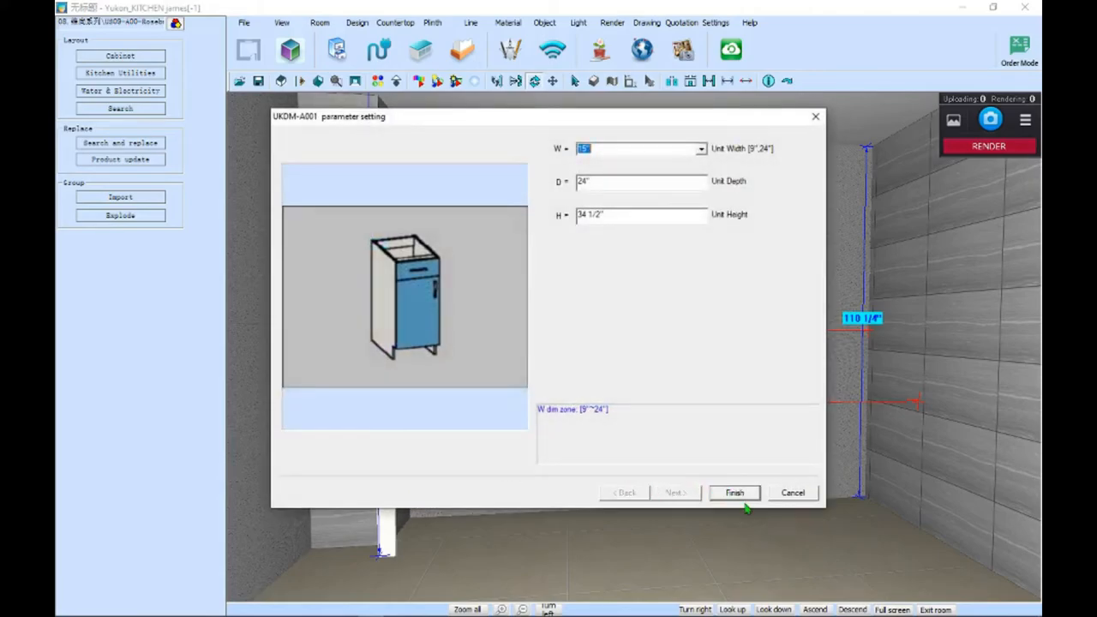
pyautogui.click(734, 492)
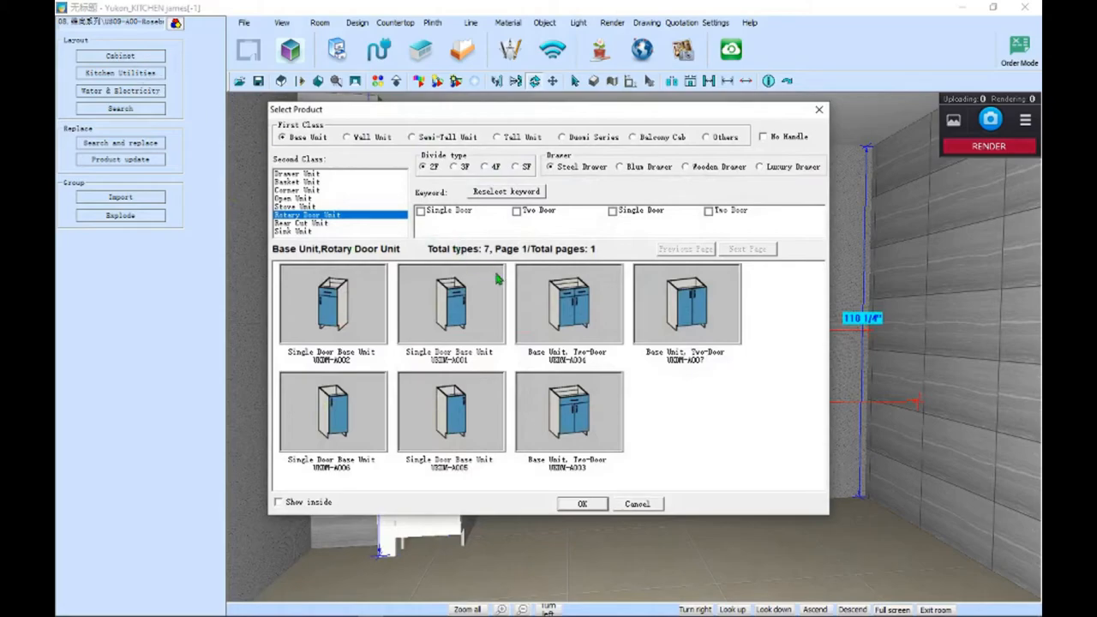
pyautogui.moveTo(436, 291)
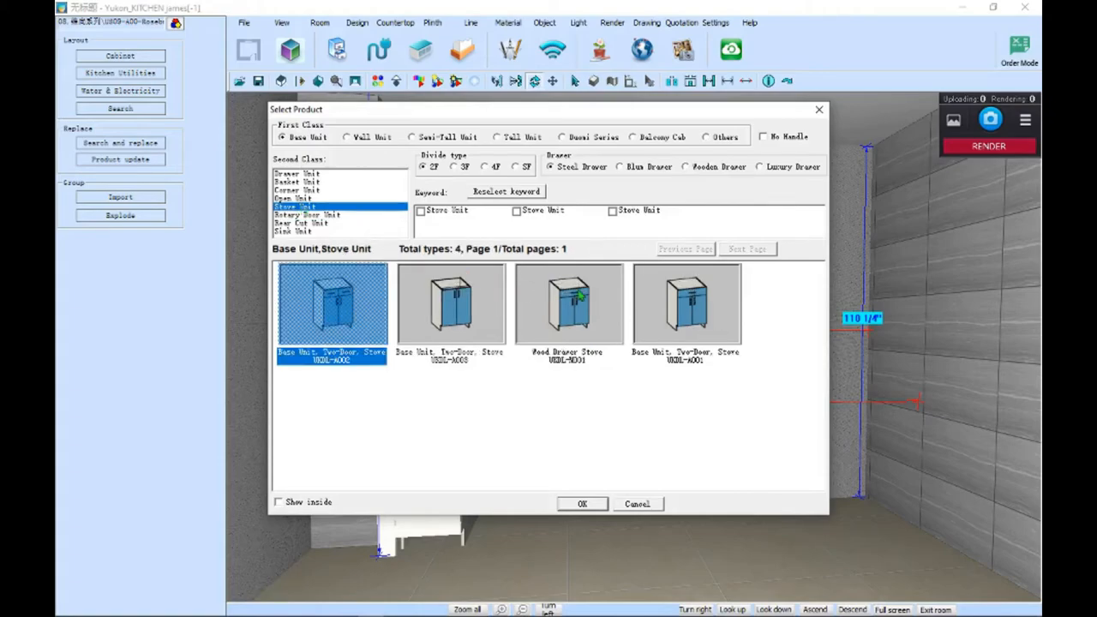
# Place the Wood Drawer Stove UKDL-M001 with its width set to 36 inches.
pyautogui.click(567, 304)
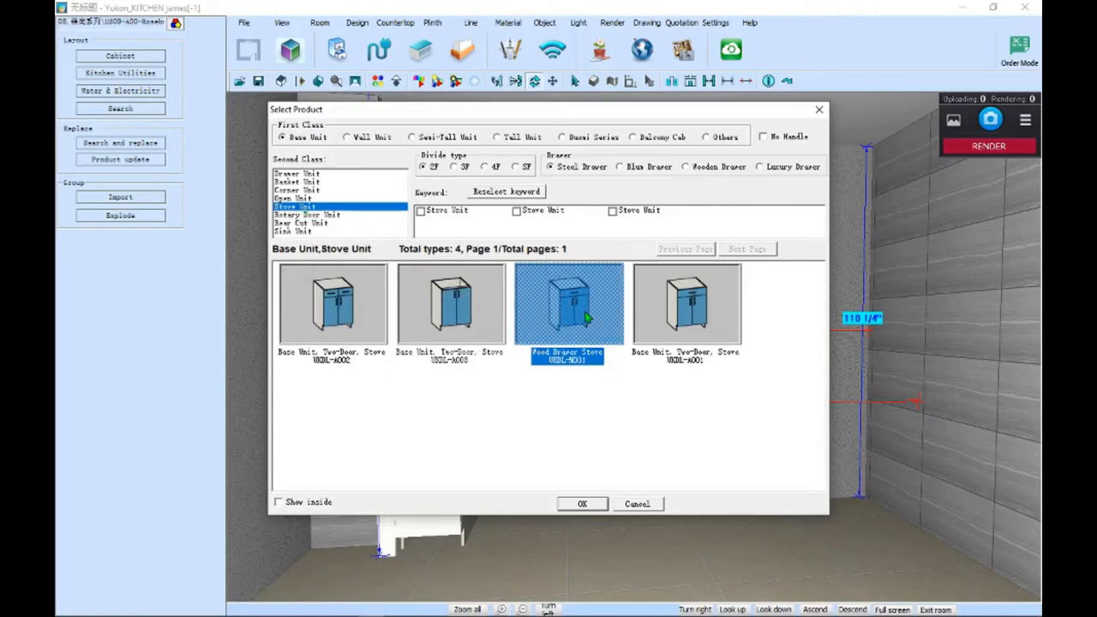
pyautogui.click(583, 505)
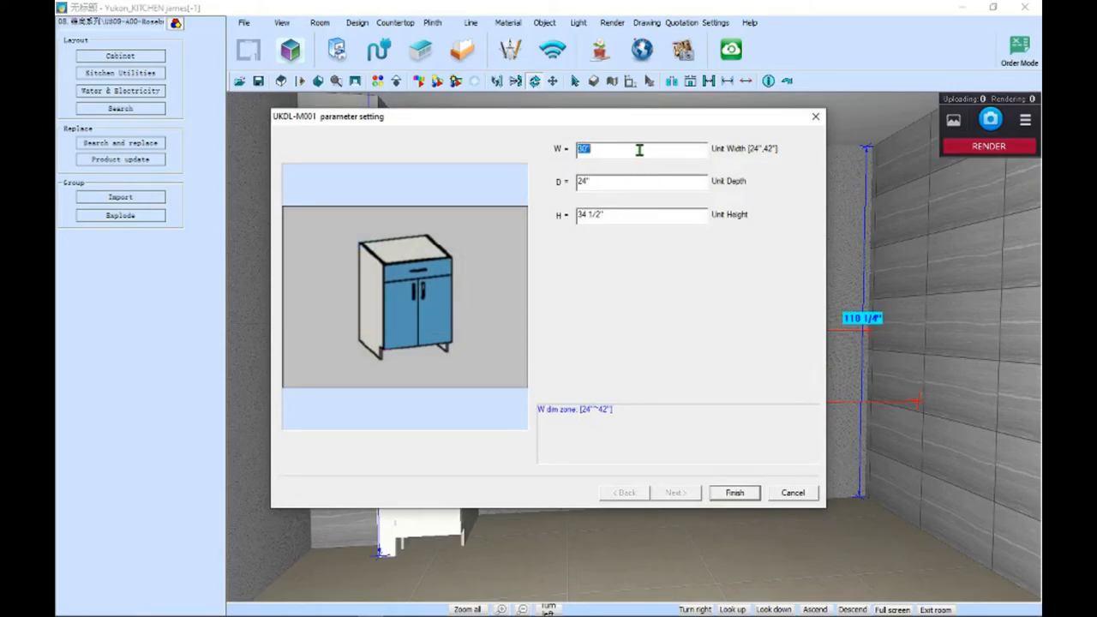
pyautogui.write('36')
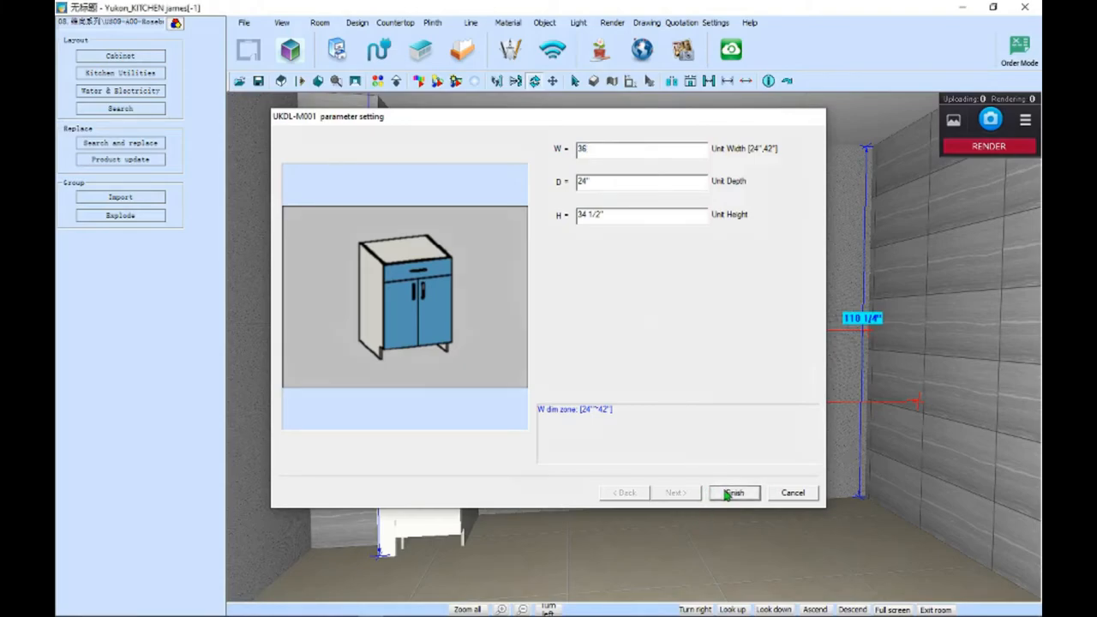
pyautogui.click(734, 493)
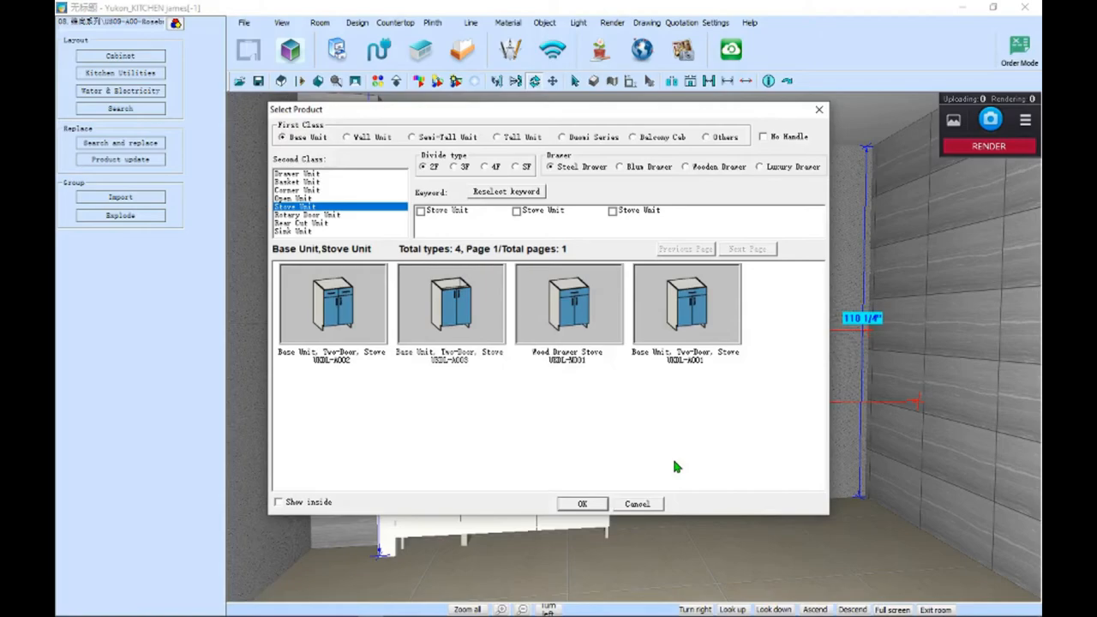
pyautogui.moveTo(610, 337)
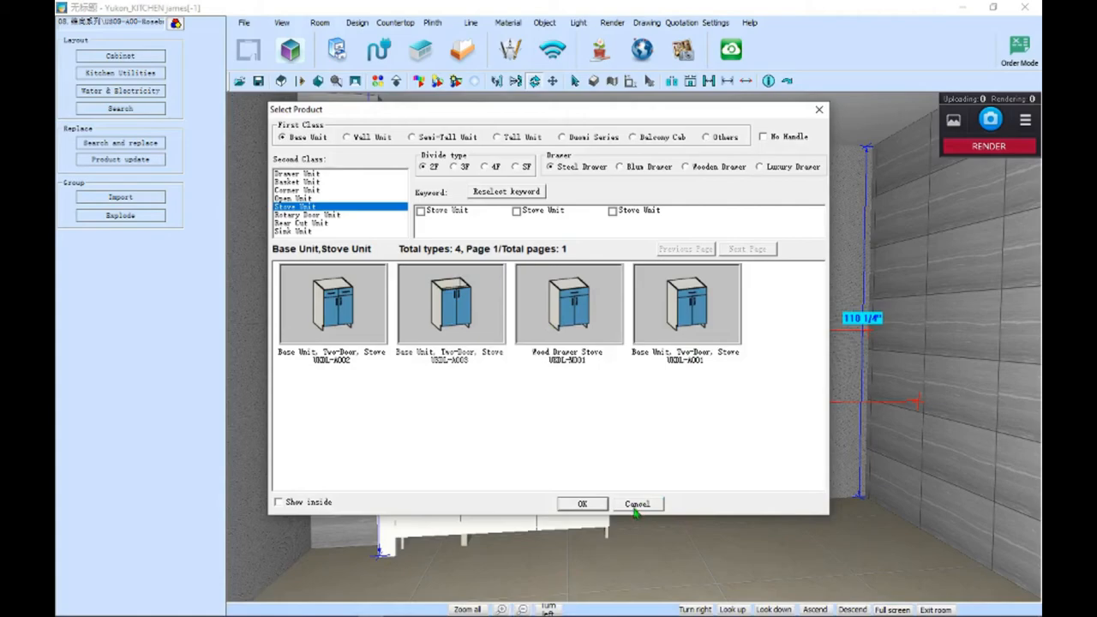
pyautogui.moveTo(718, 166)
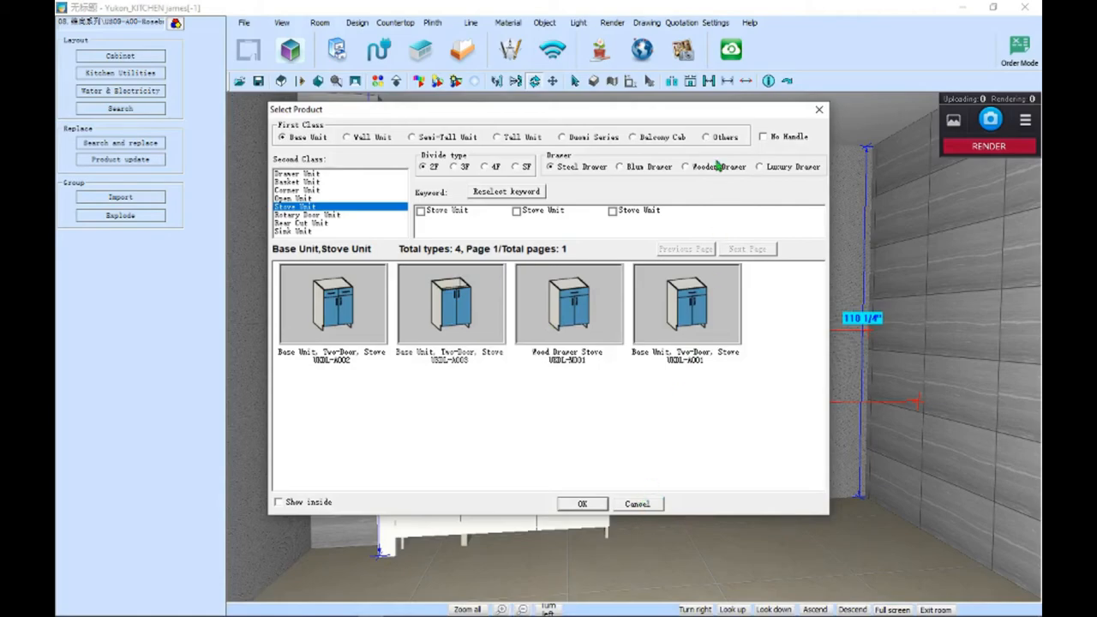
pyautogui.moveTo(686, 120)
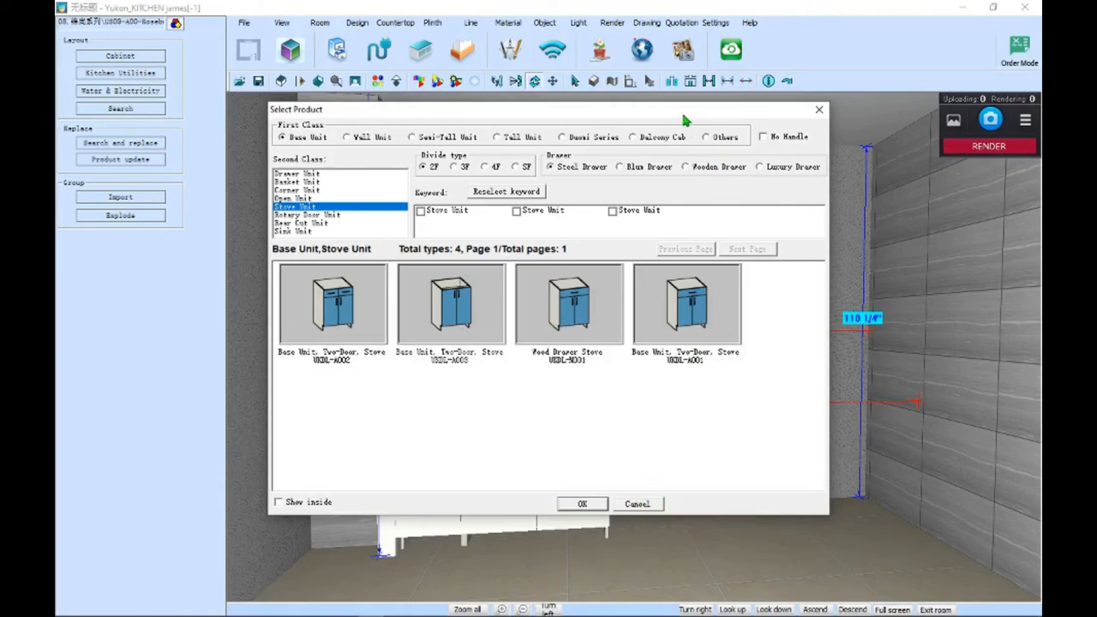
pyautogui.moveTo(502, 607)
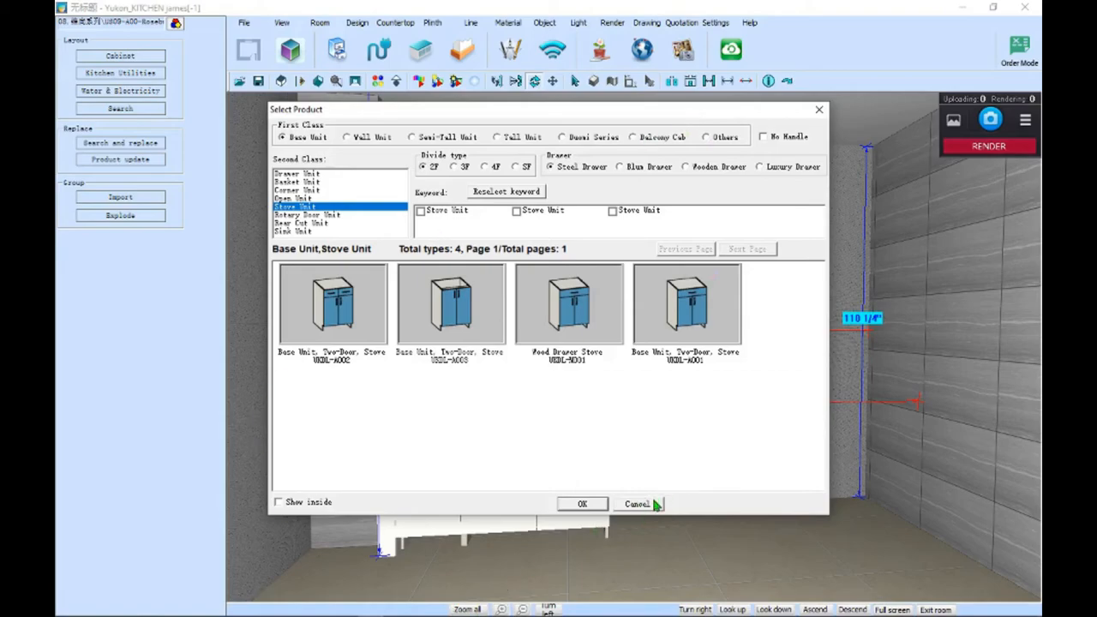
pyautogui.moveTo(765, 187)
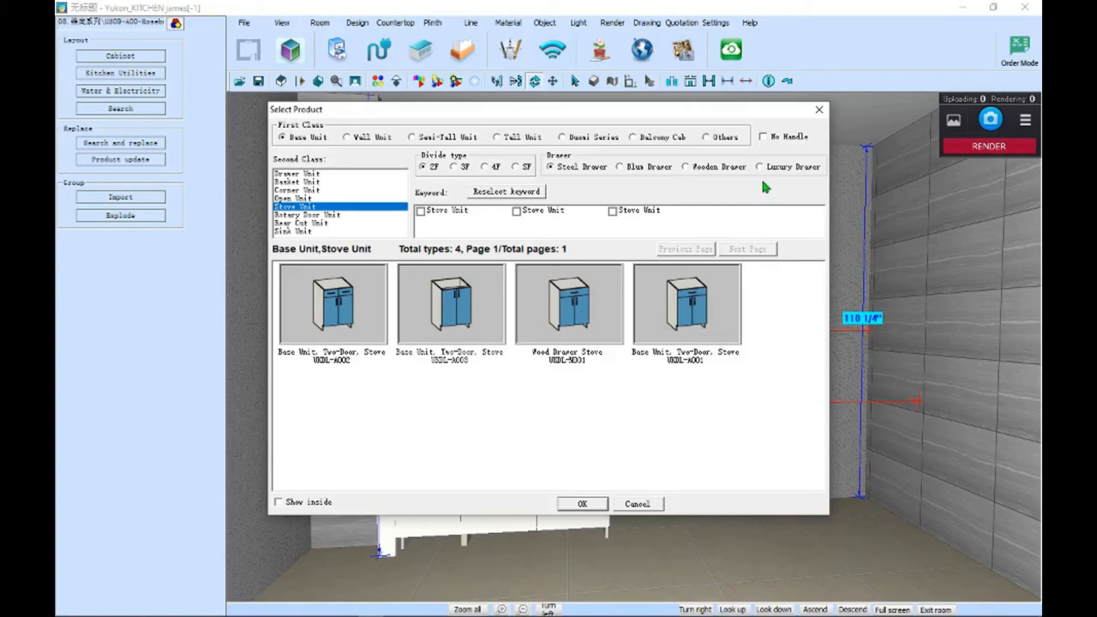
# Place Tall Unit Open Panel UKQD-A003, ¾ inch wide and 90 inches high, after the stove.
pyautogui.click(705, 137)
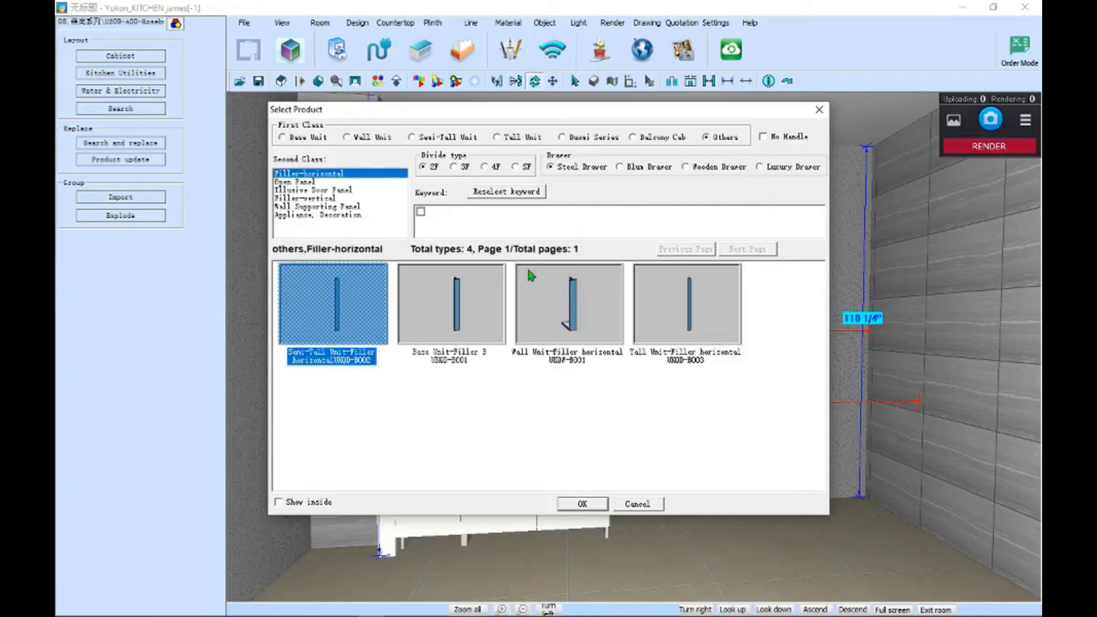
pyautogui.click(309, 189)
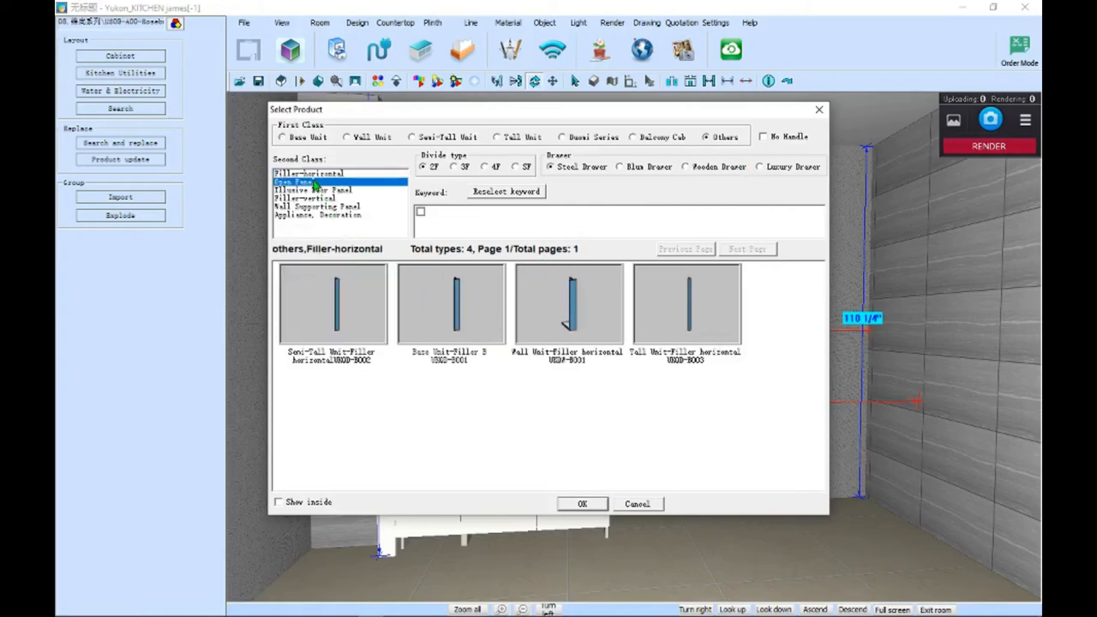
pyautogui.click(293, 182)
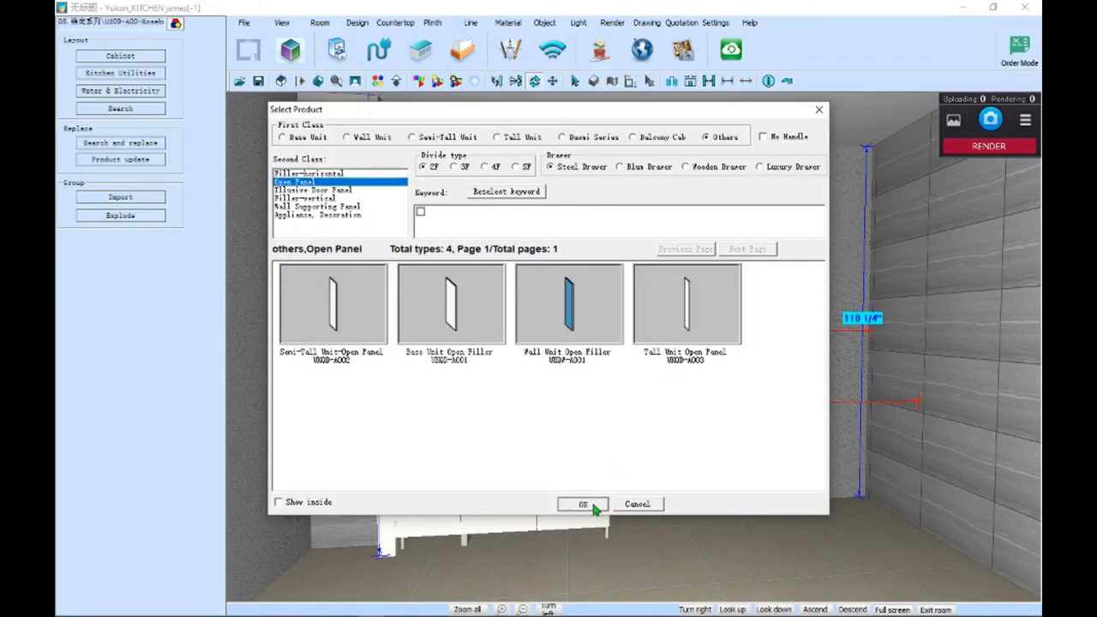
pyautogui.click(583, 504)
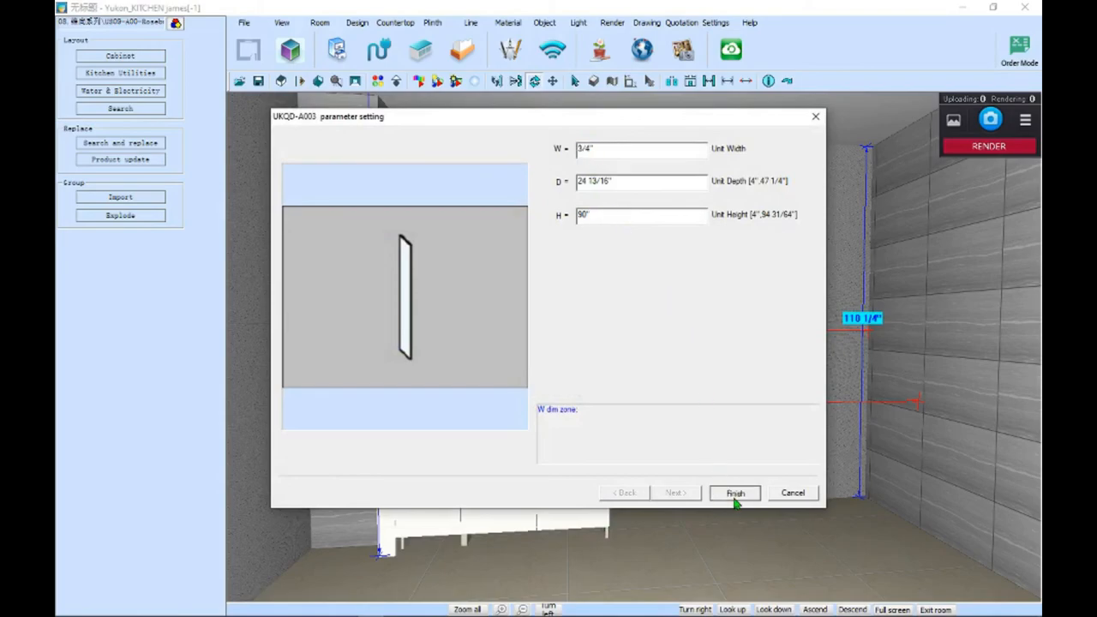
pyautogui.click(735, 493)
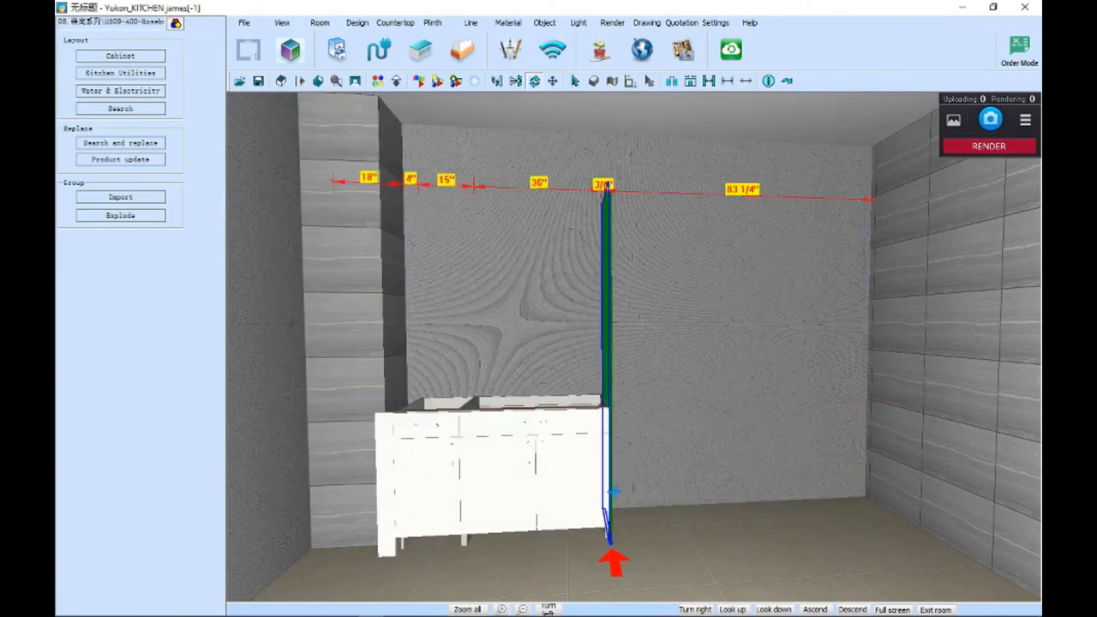
pyautogui.click(120, 55)
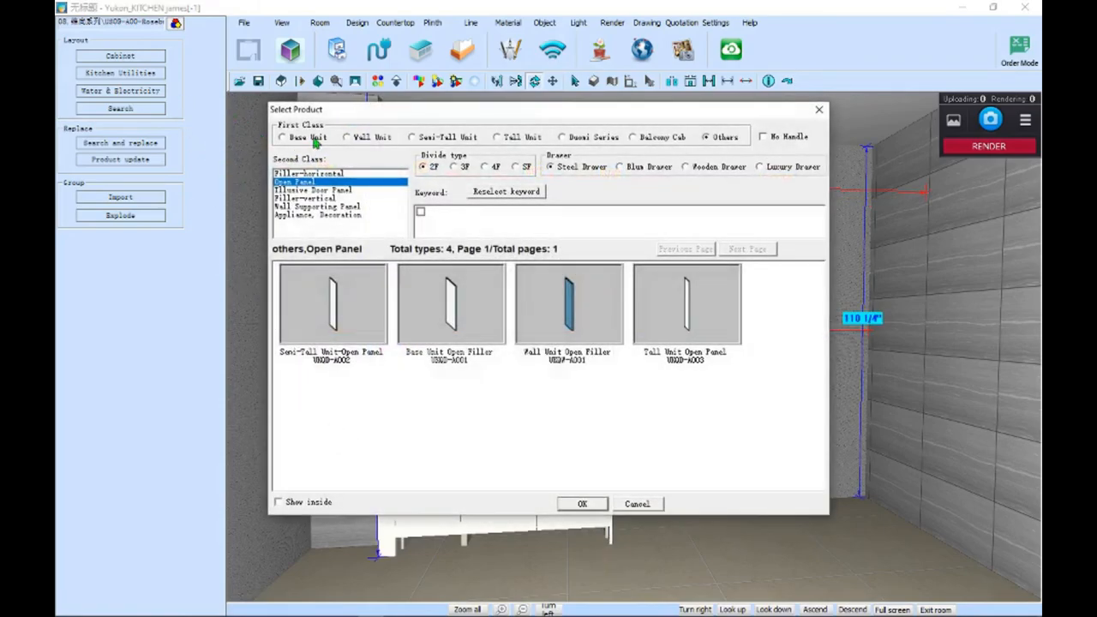
# Switch the catalogue to Wall Unit and list the rotary door wall units.
pyautogui.click(346, 137)
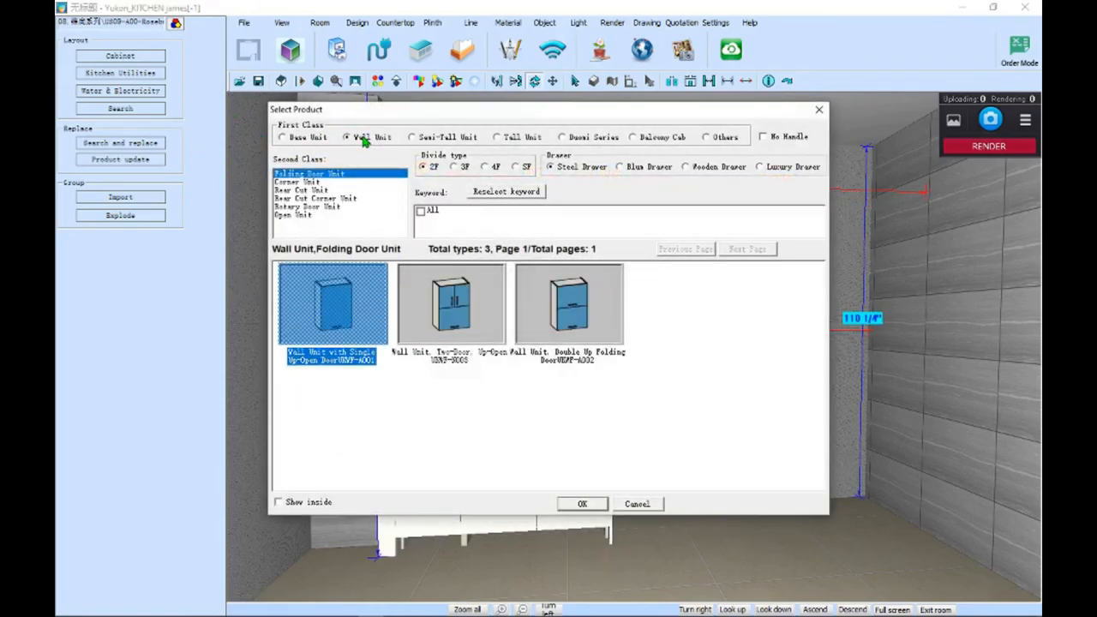
pyautogui.click(310, 207)
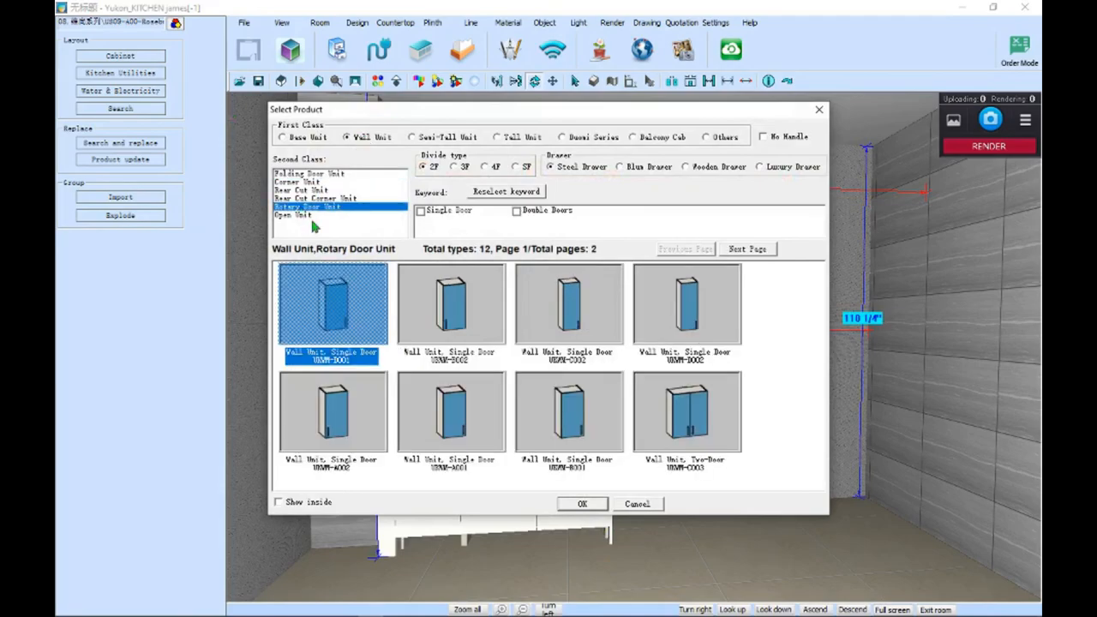
pyautogui.moveTo(360, 335)
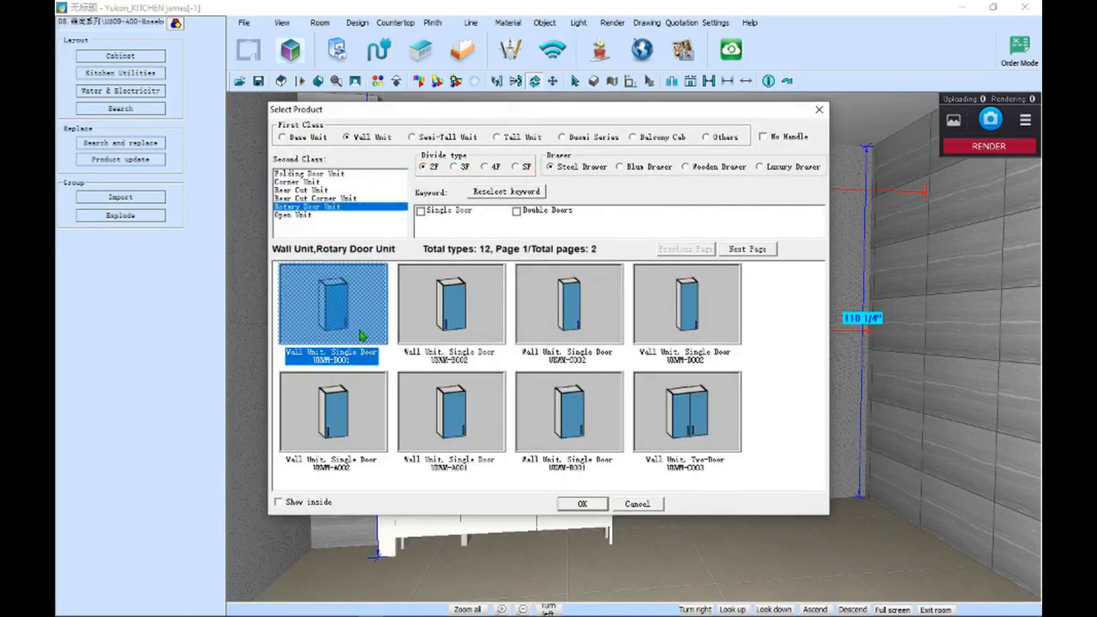